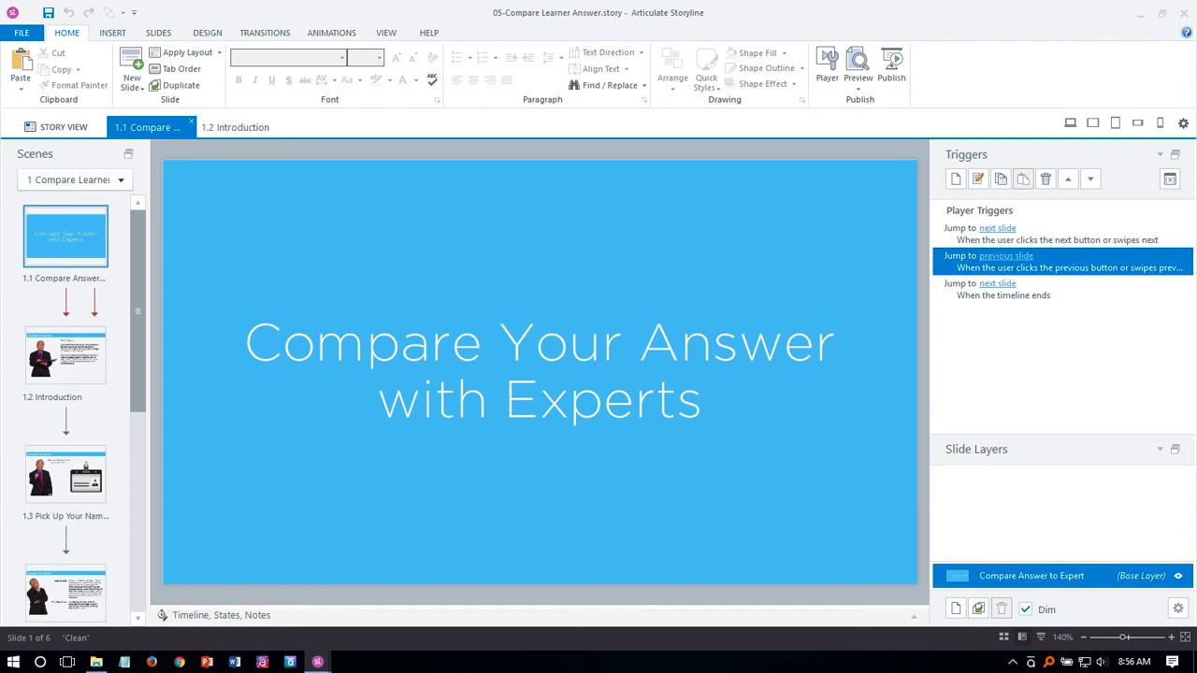
Step: Add a text-entry field on the Introduction slide storing input in variable ComplianceName
left_click(66, 356)
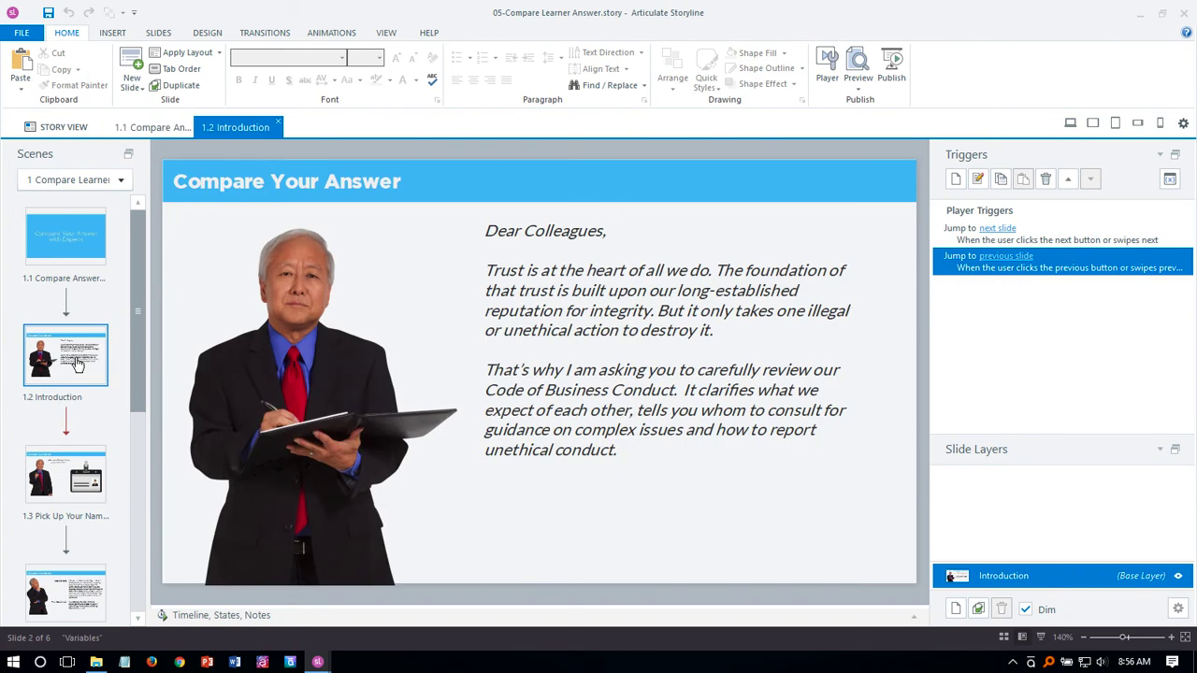
mouse_move(110, 383)
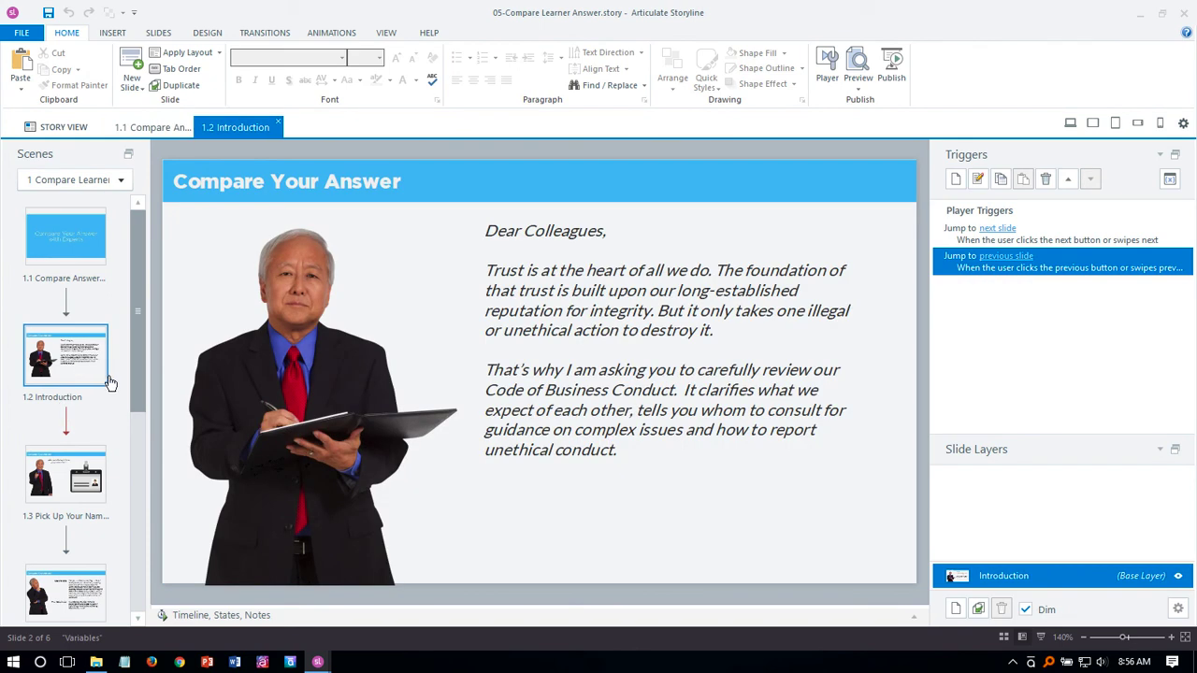
left_click(104, 30)
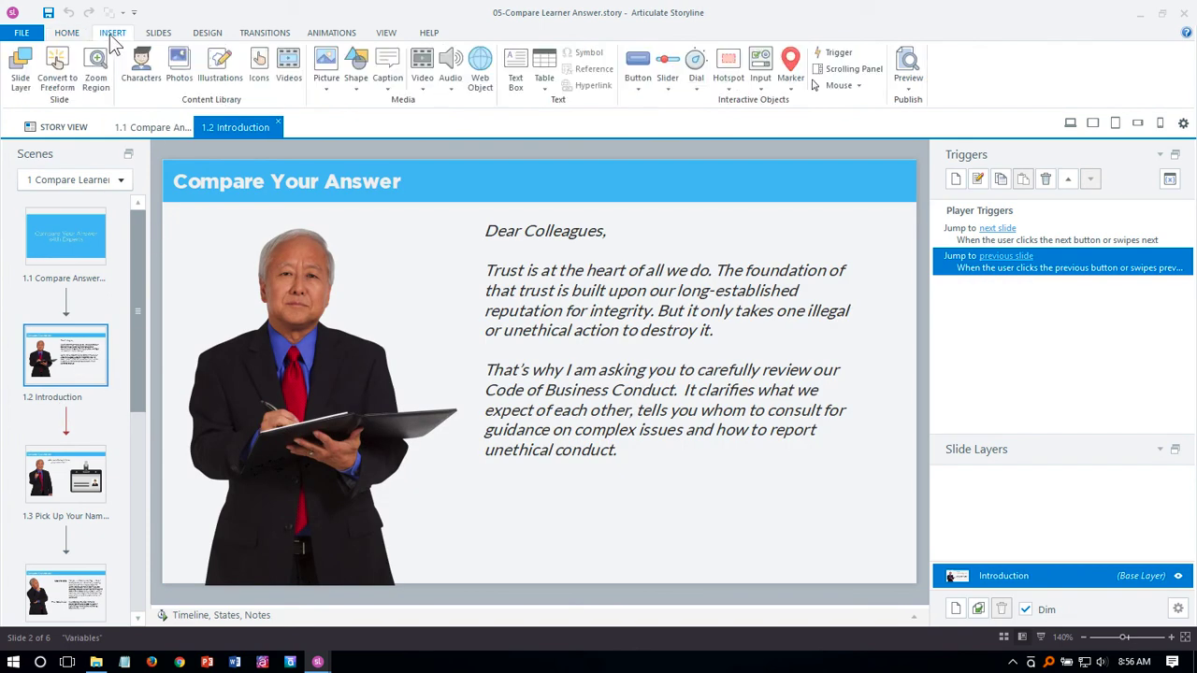
mouse_move(733, 60)
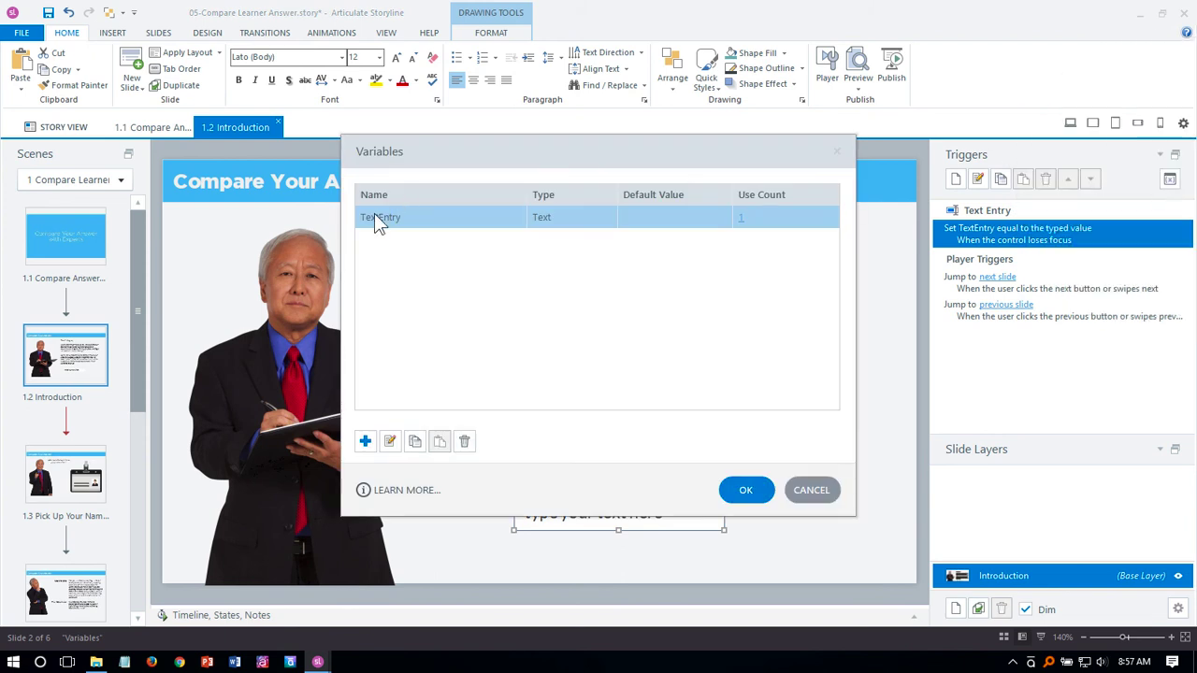
type("Compliance")
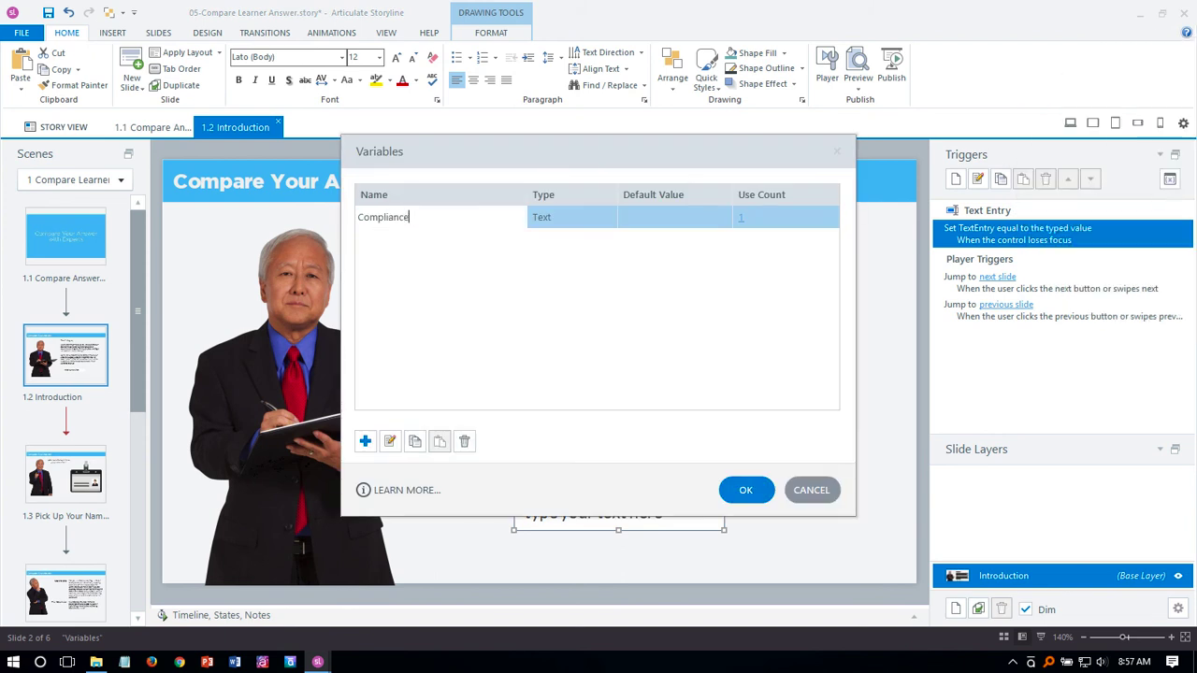
type("Name")
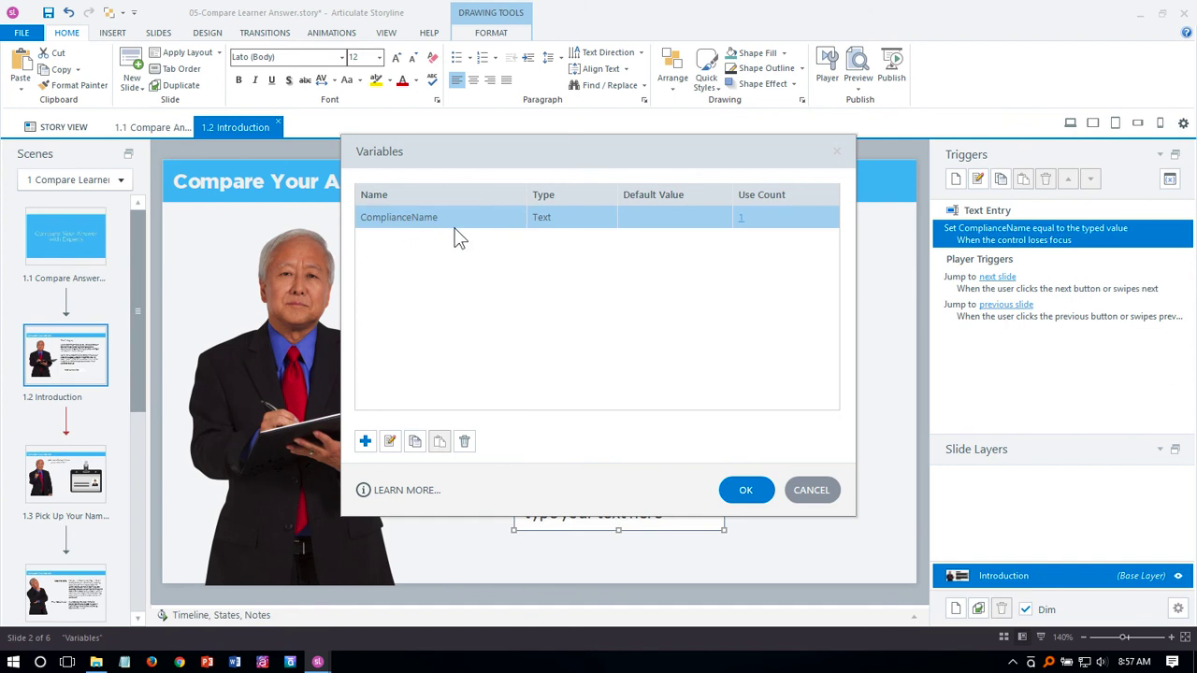
left_click(747, 490)
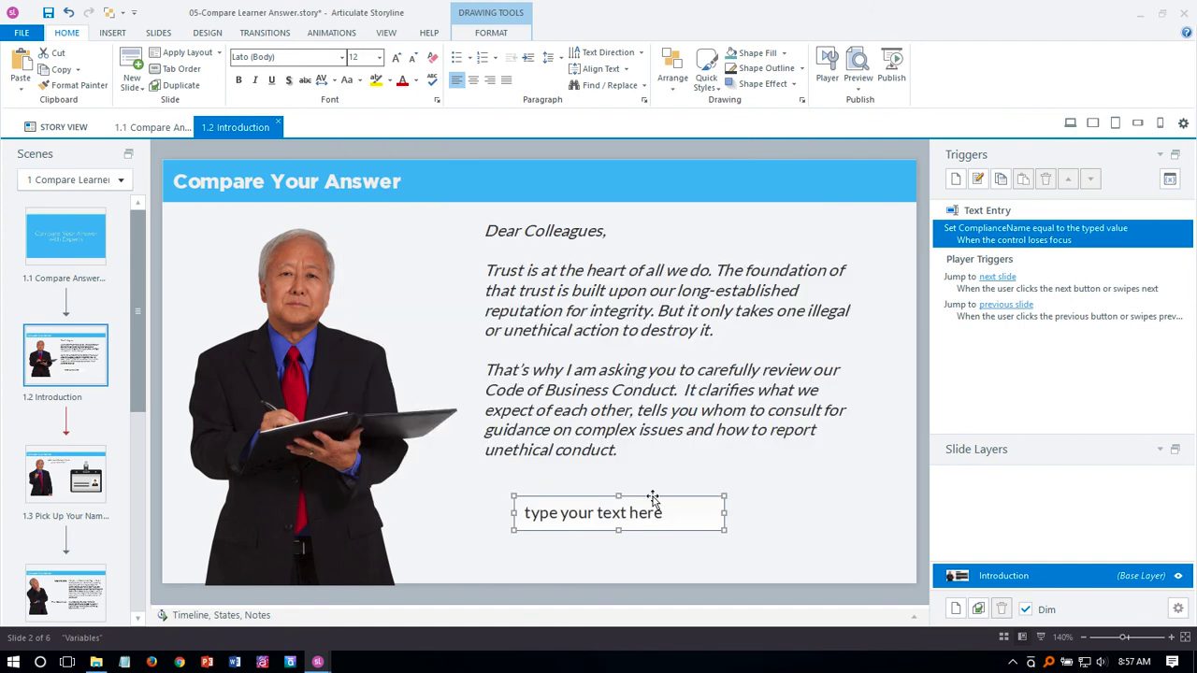
Step: Edit the welcome greeting on slide 1.3 to include %ComplianceName%
scroll("down", 3)
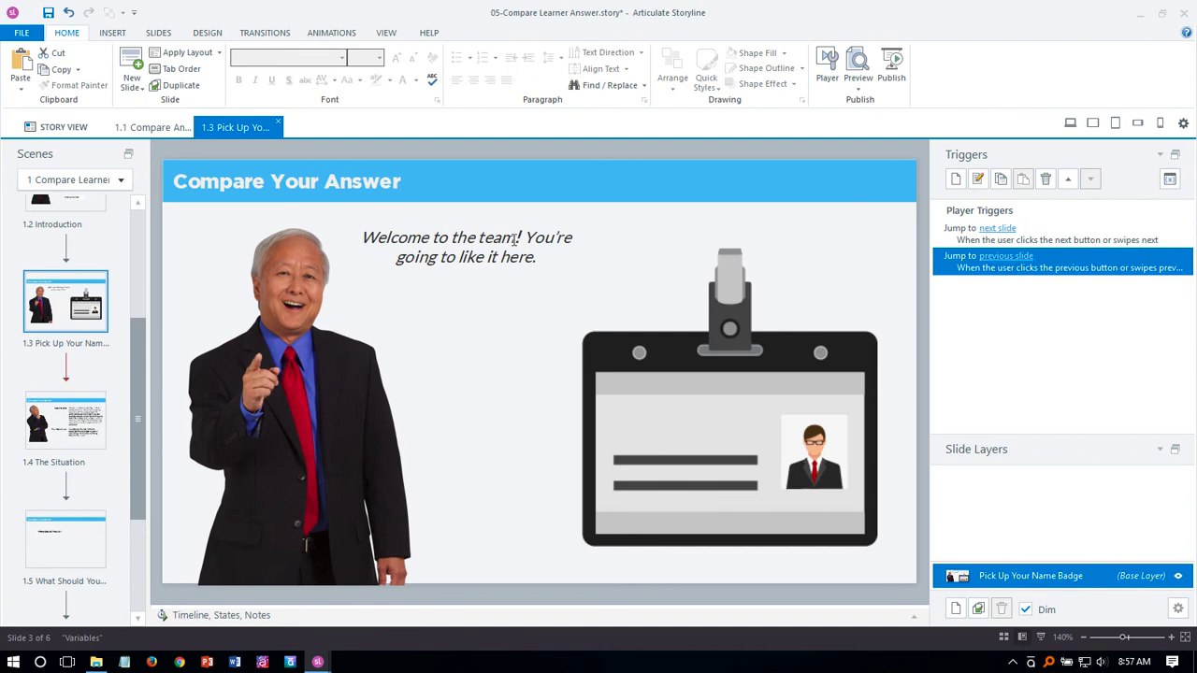
left_click(466, 247)
type(",")
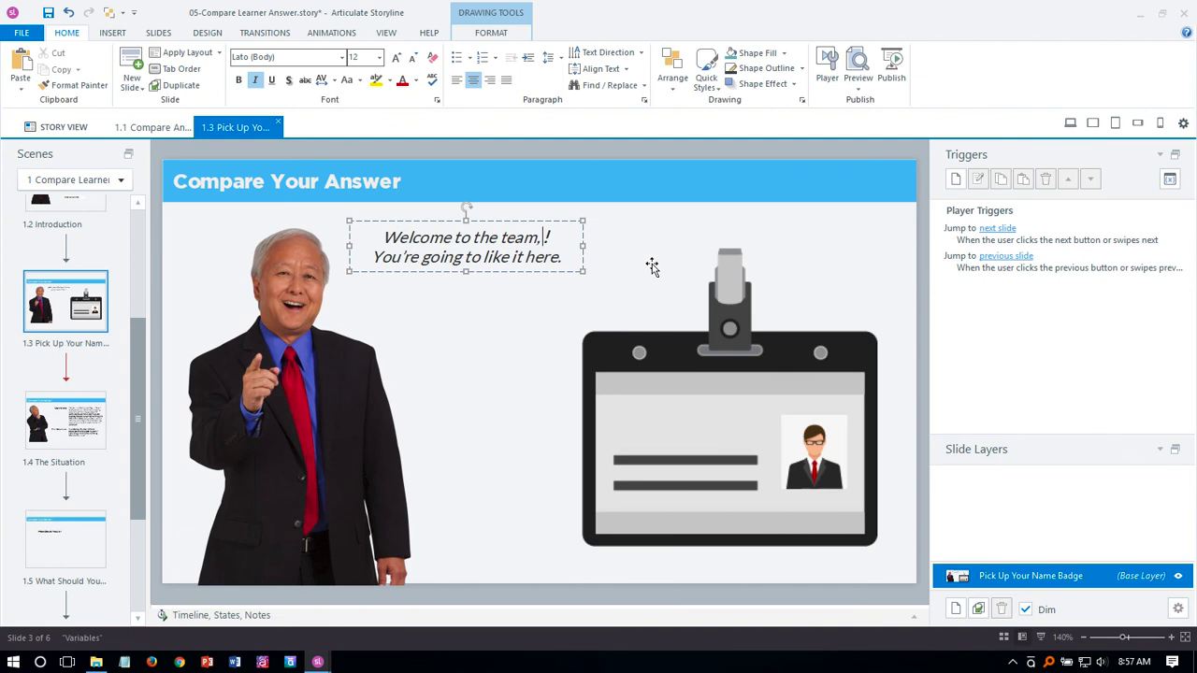
type("%ComplianceName%")
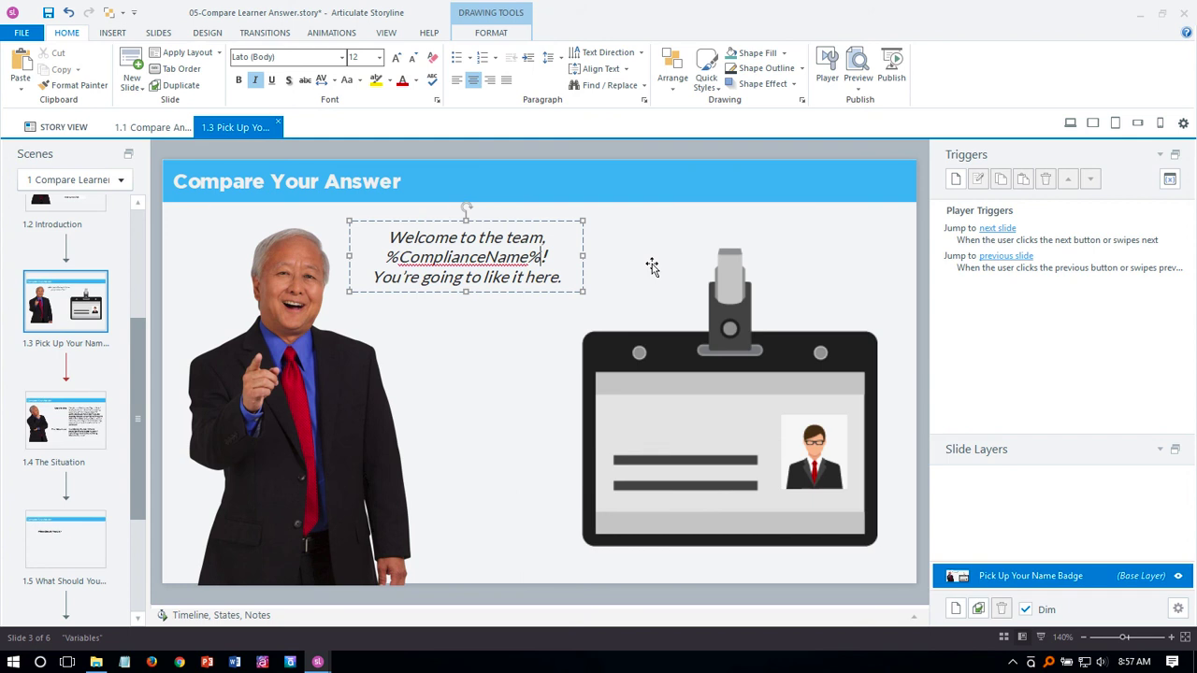
left_click(681, 438)
type("%ComplianceName%")
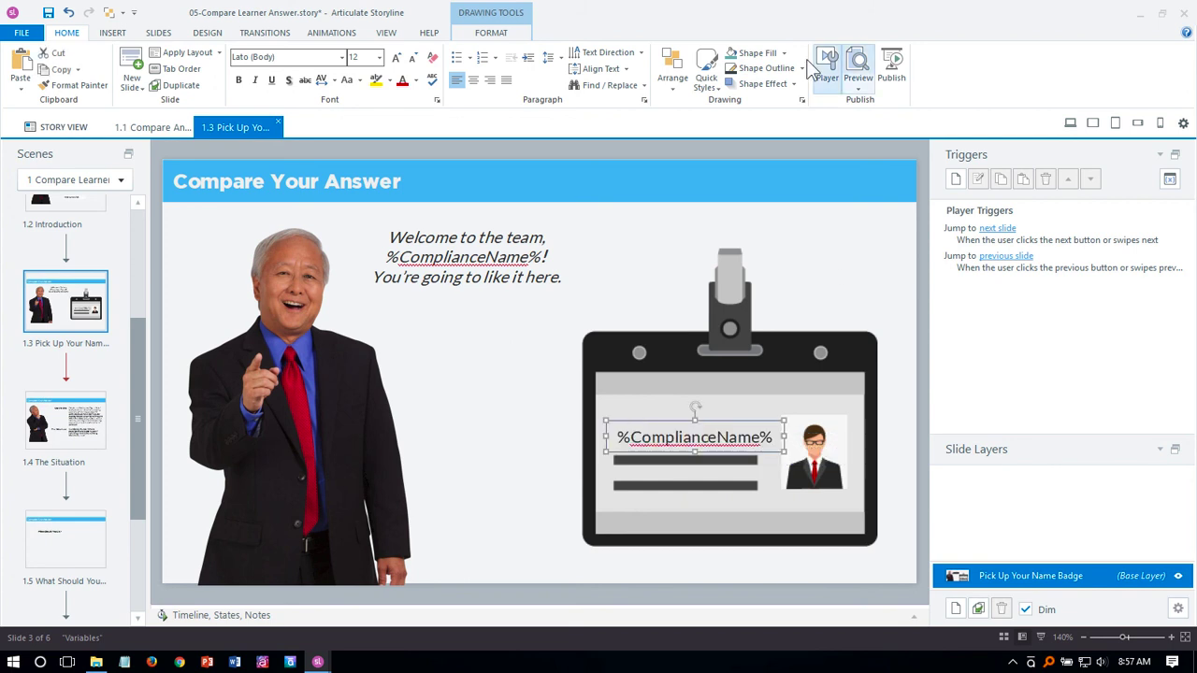
mouse_move(477, 83)
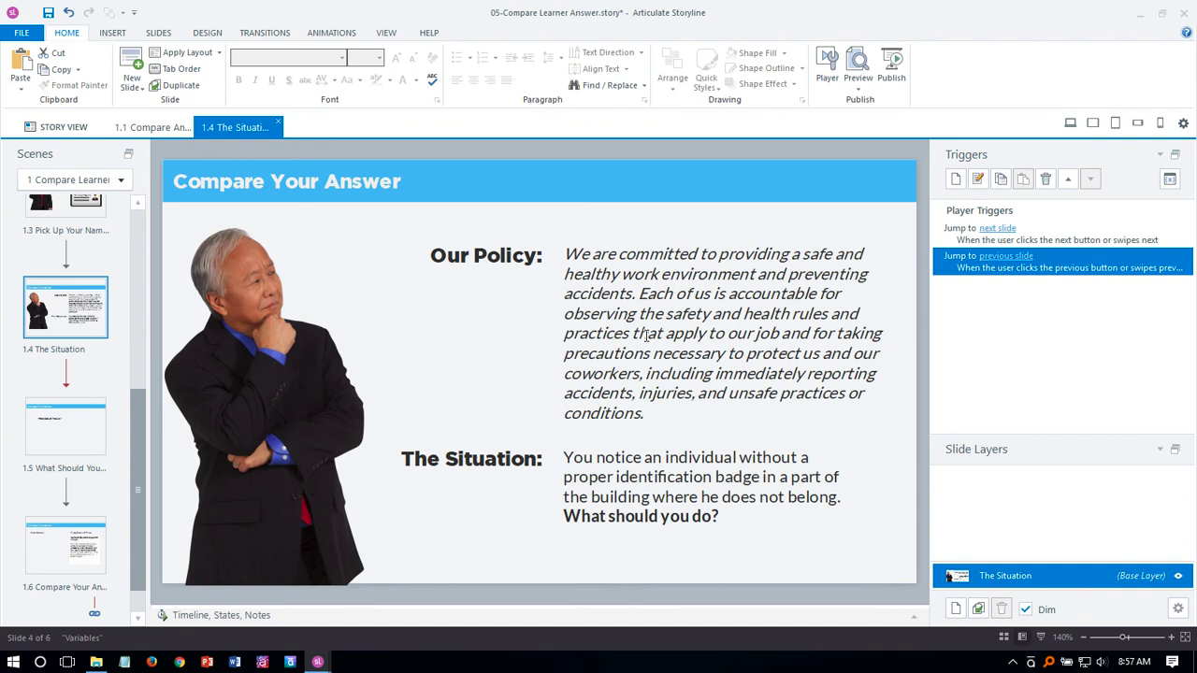
mouse_move(615, 554)
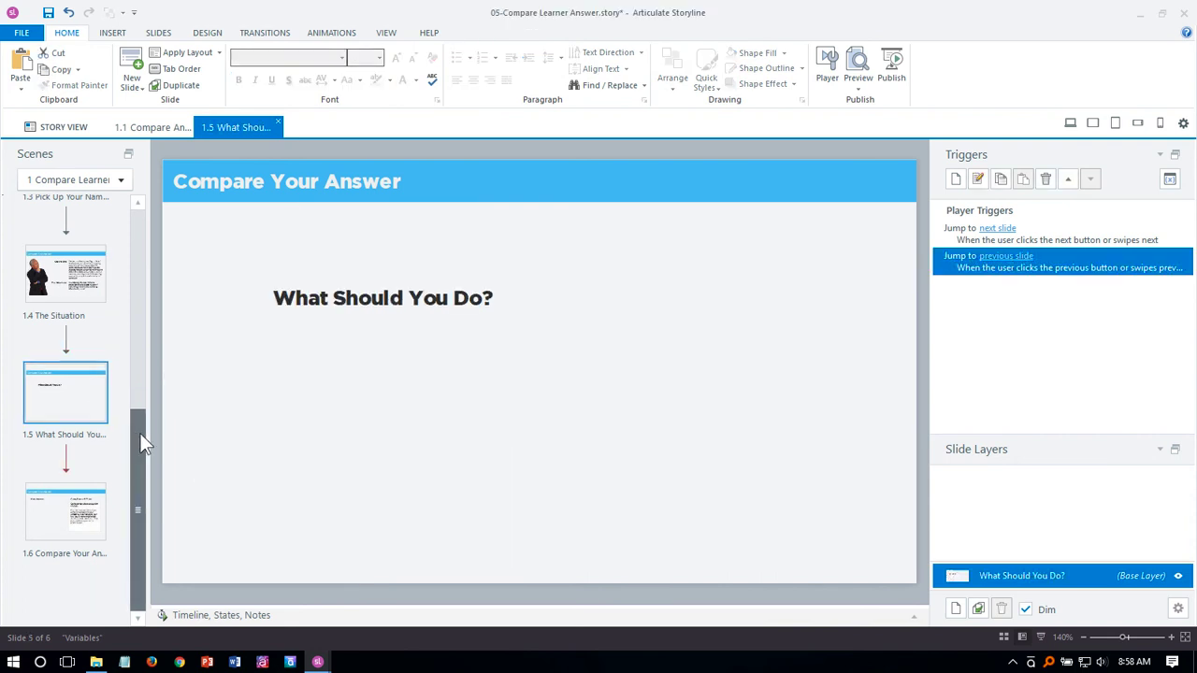
mouse_move(284, 329)
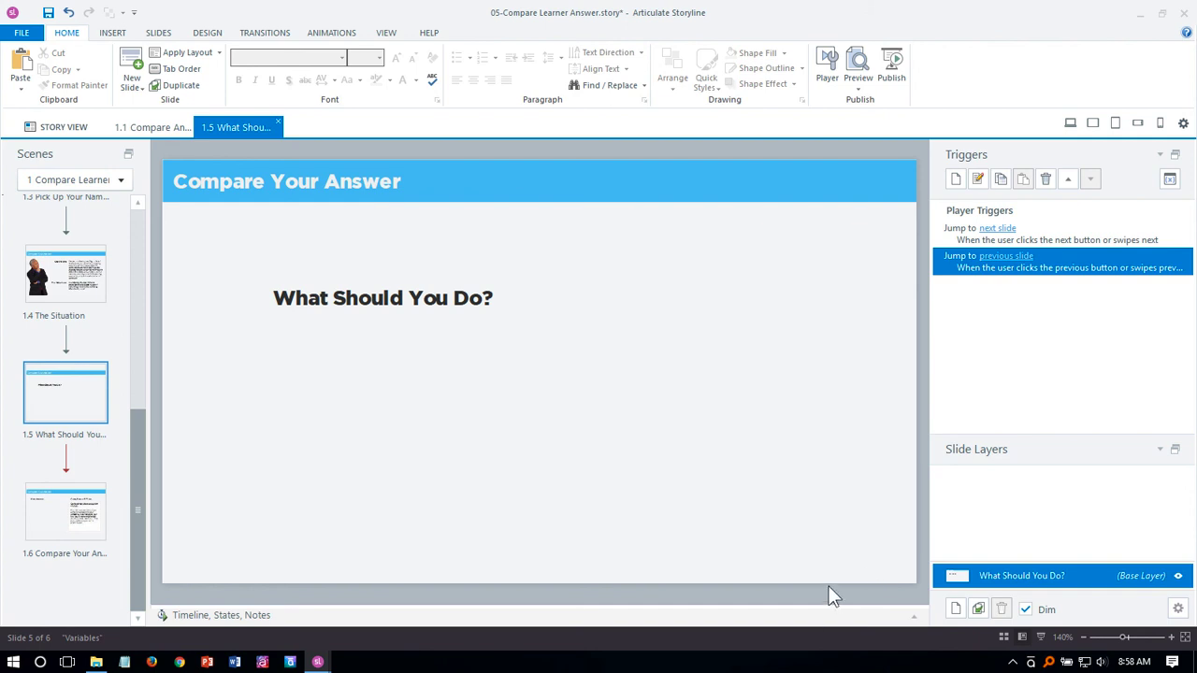
mouse_move(542, 509)
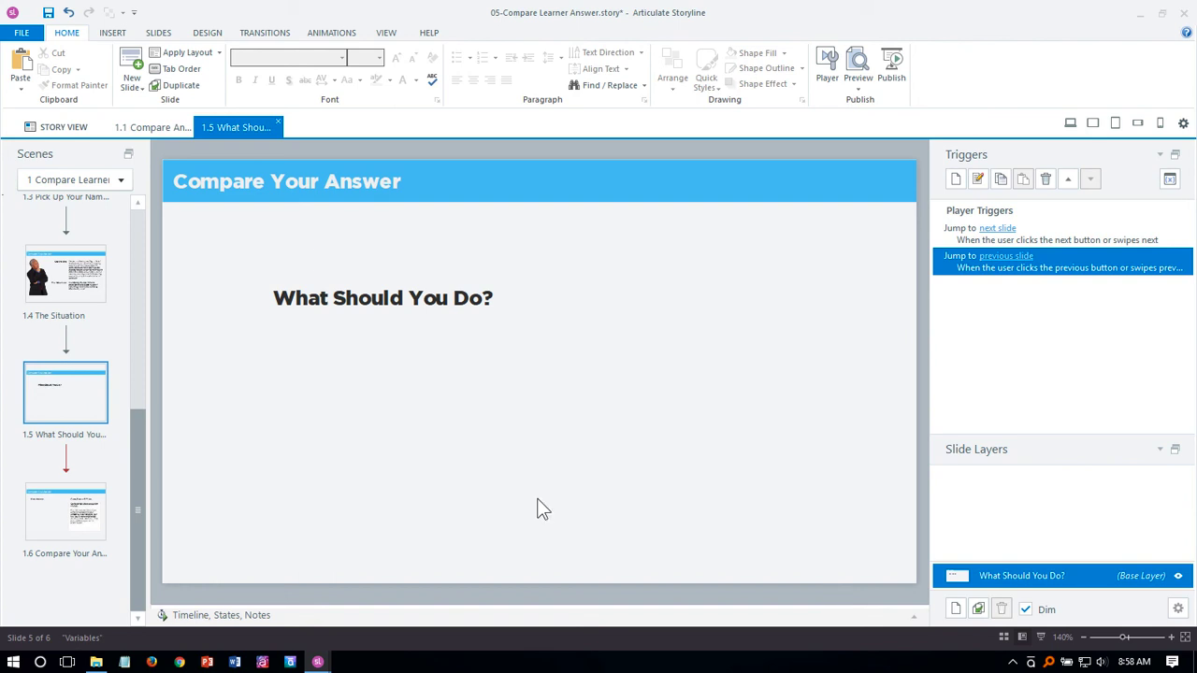
Step: Insert a large text-entry field under What Should You Do?
left_click(101, 30)
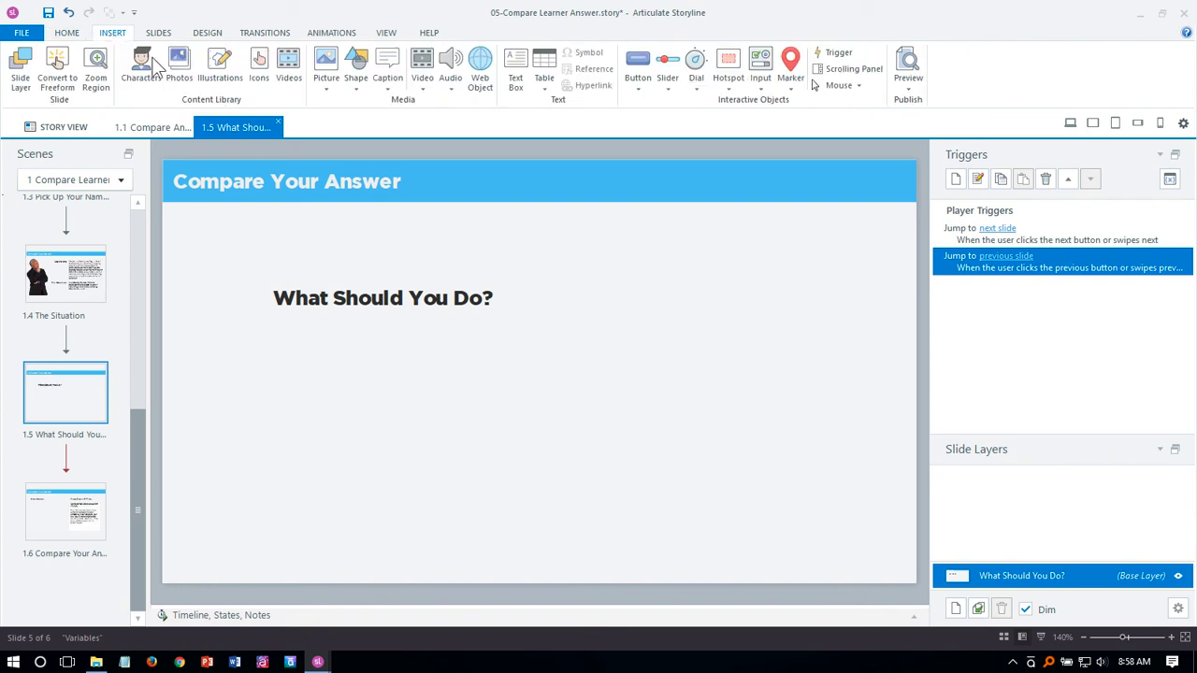
left_click(759, 63)
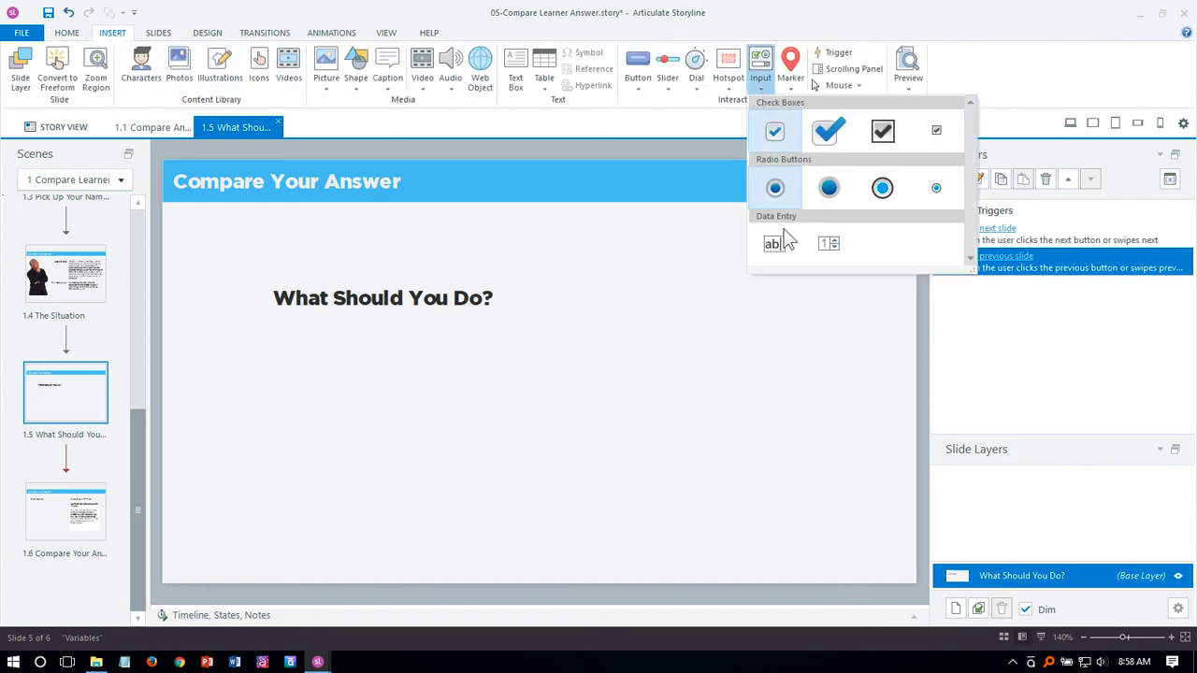
left_click(772, 243)
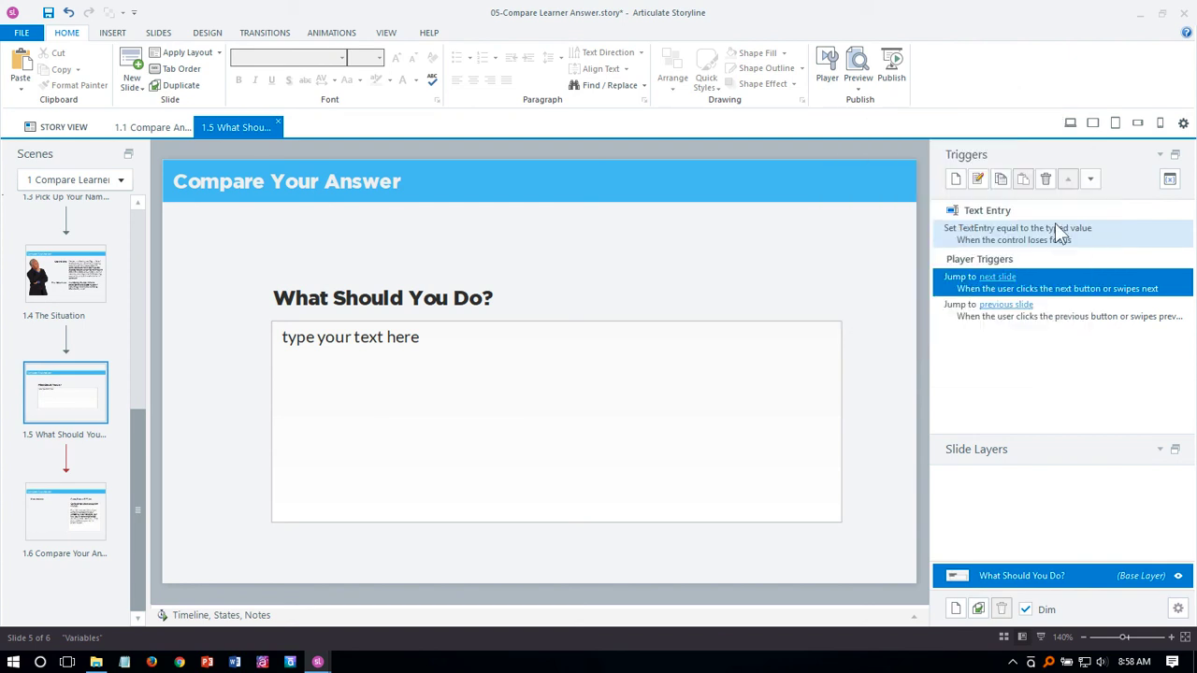
Step: Rename the field's TextEntry variable to ComplianceSituation
left_click(1171, 180)
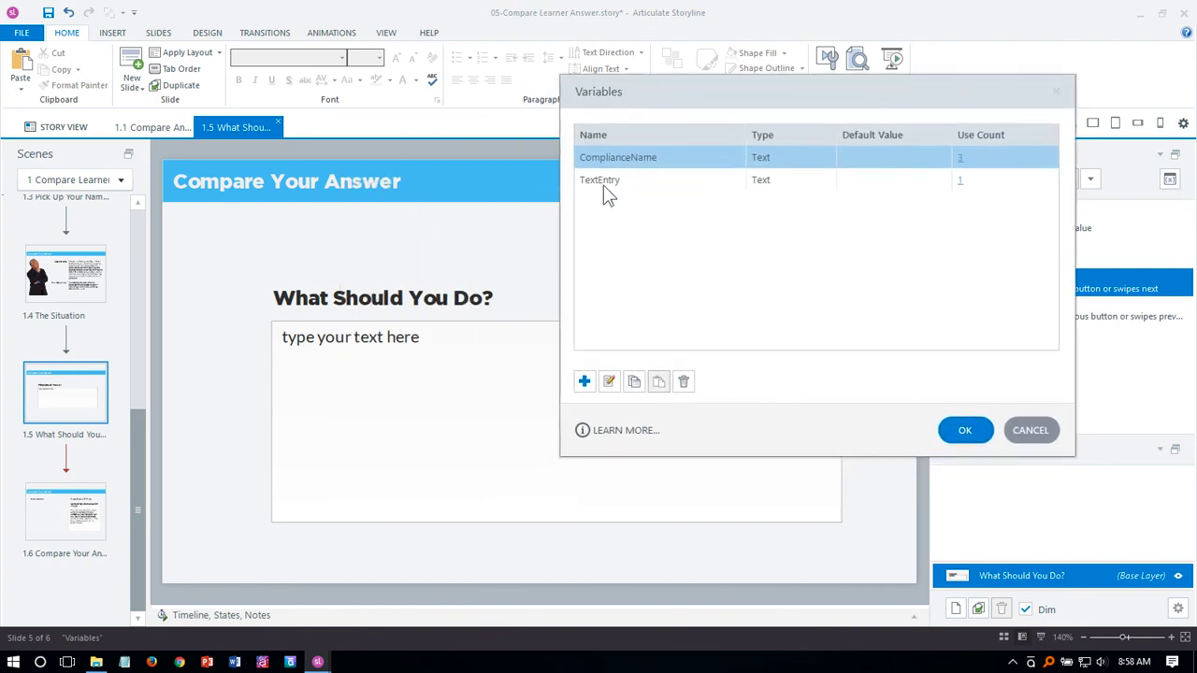
left_click(599, 180)
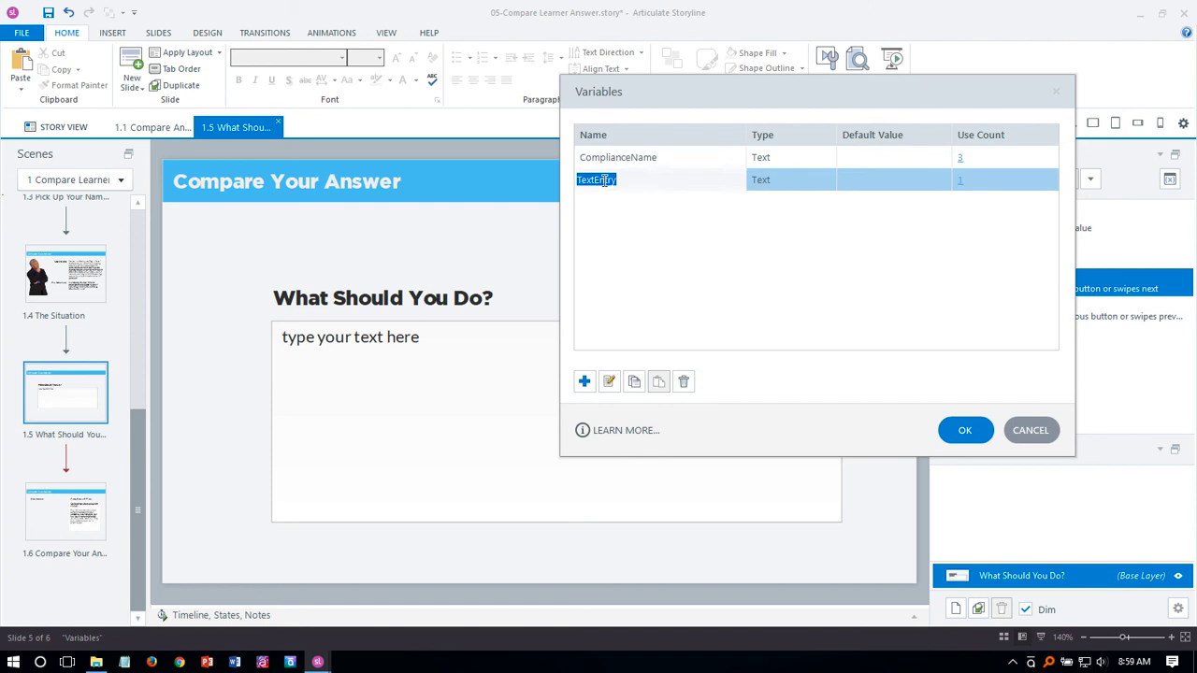
type("ComplianceSituation")
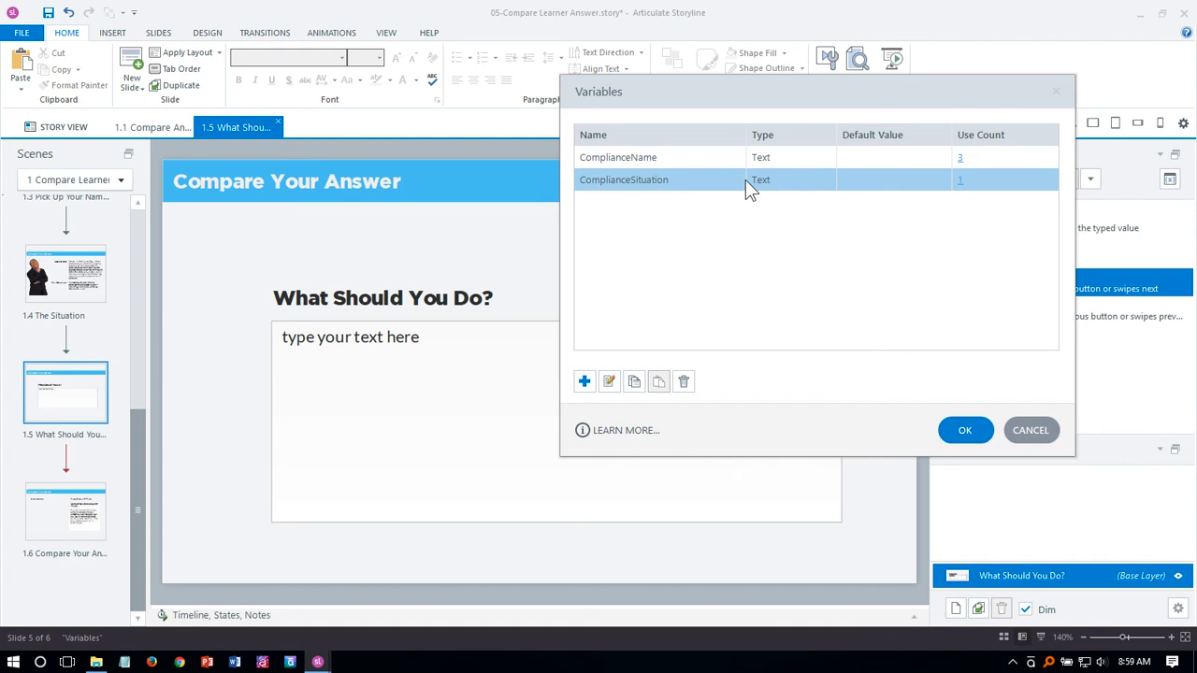
left_click(965, 430)
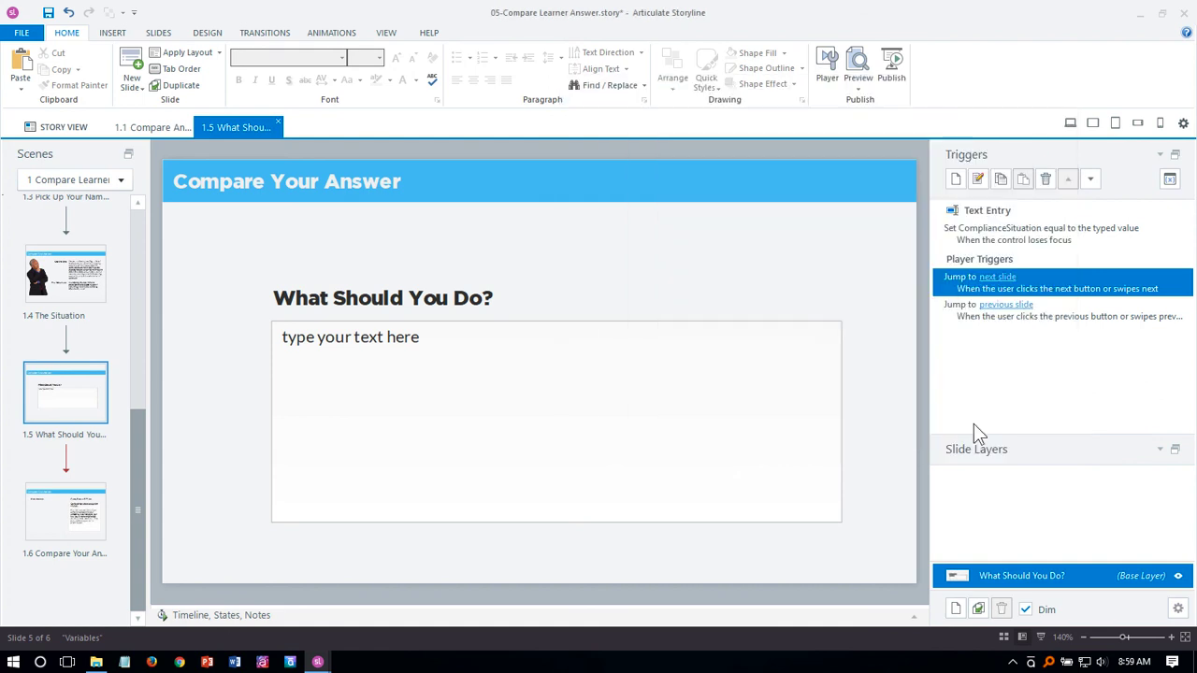
Step: Open the 1.6 Compare Your Answer slide from the Scenes panel
left_click(556, 420)
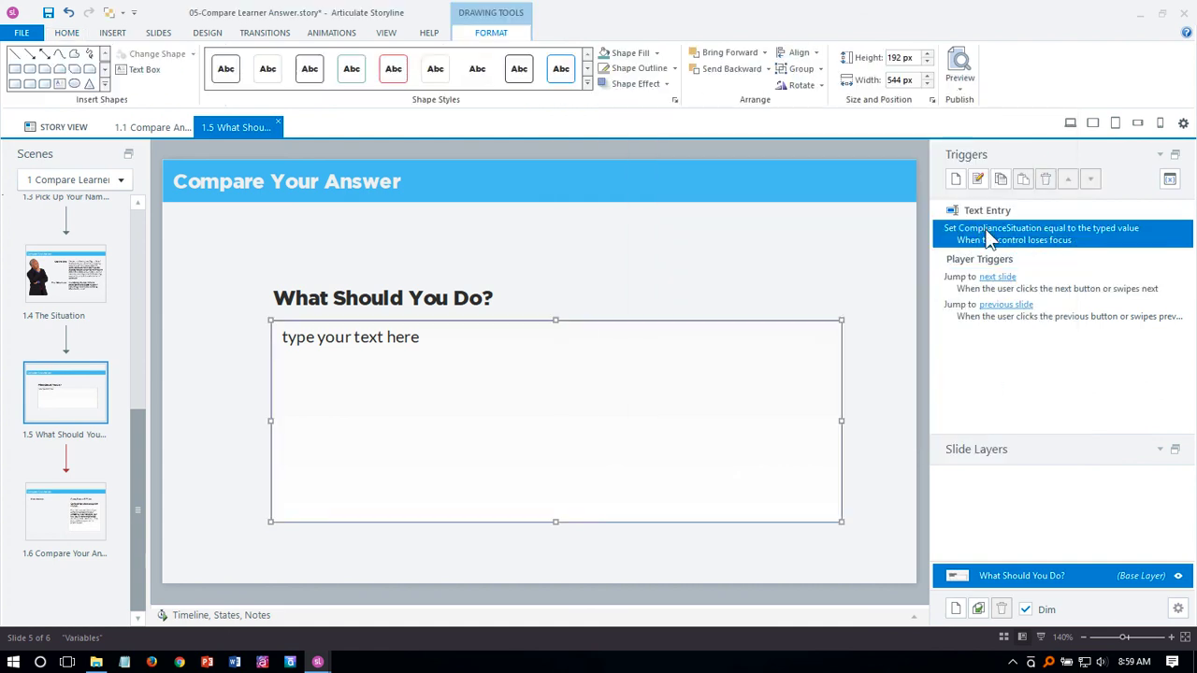
mouse_move(1021, 245)
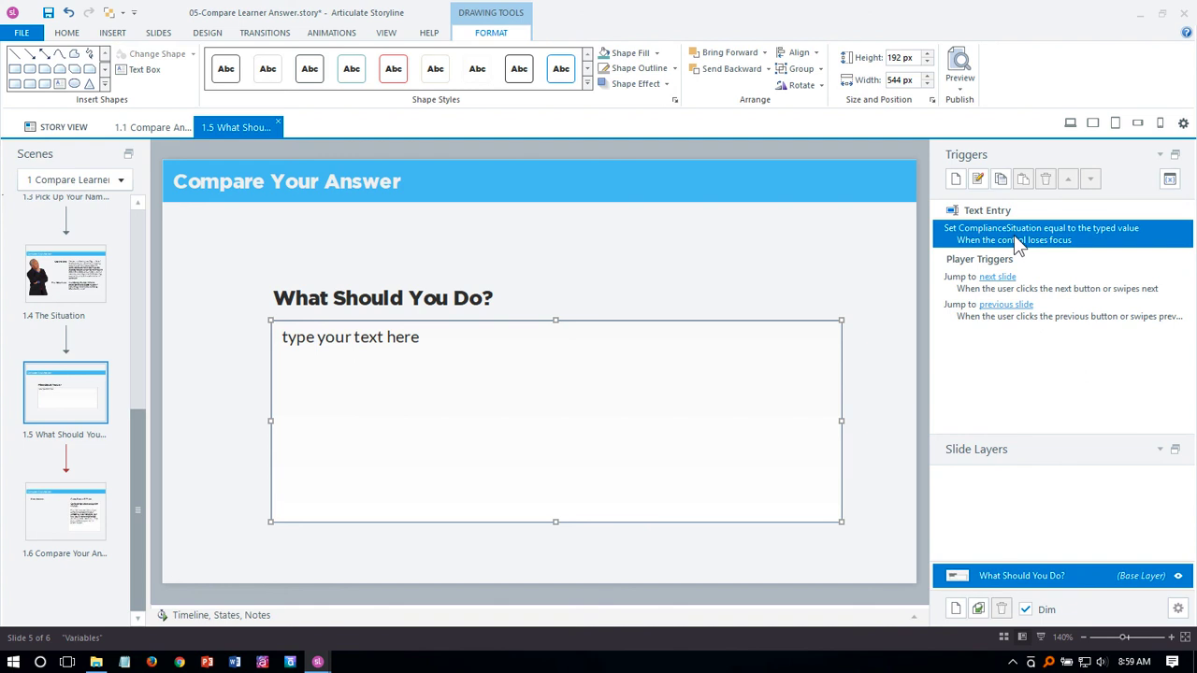
mouse_move(92, 517)
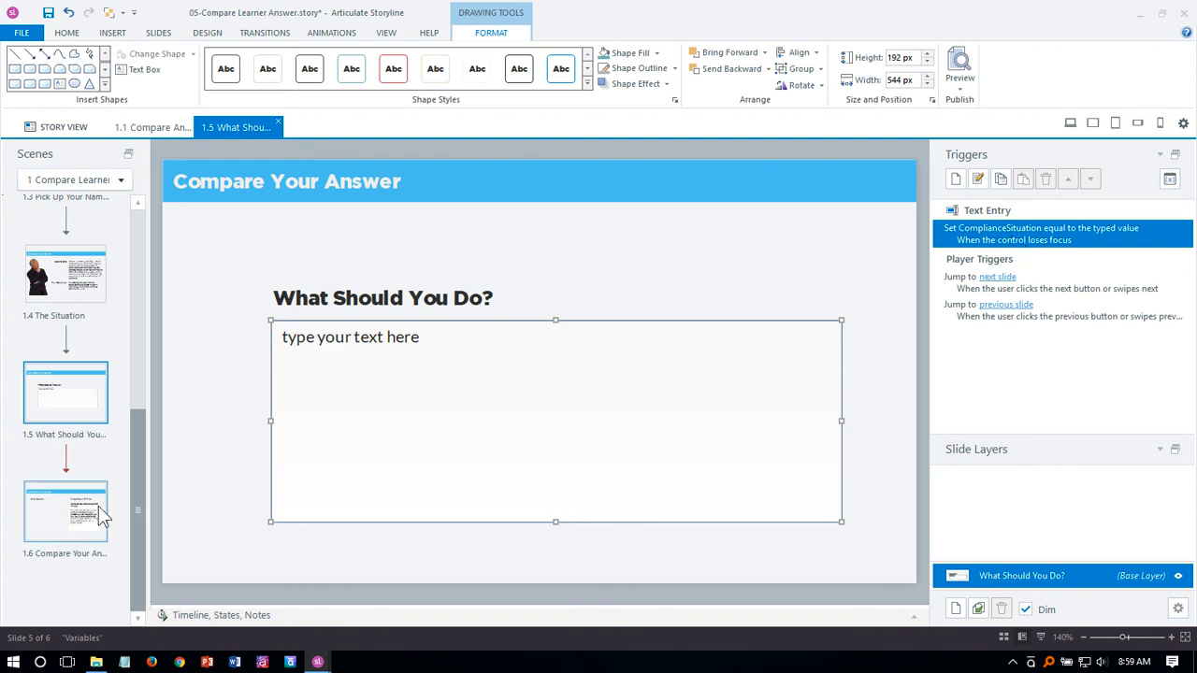
left_click(64, 513)
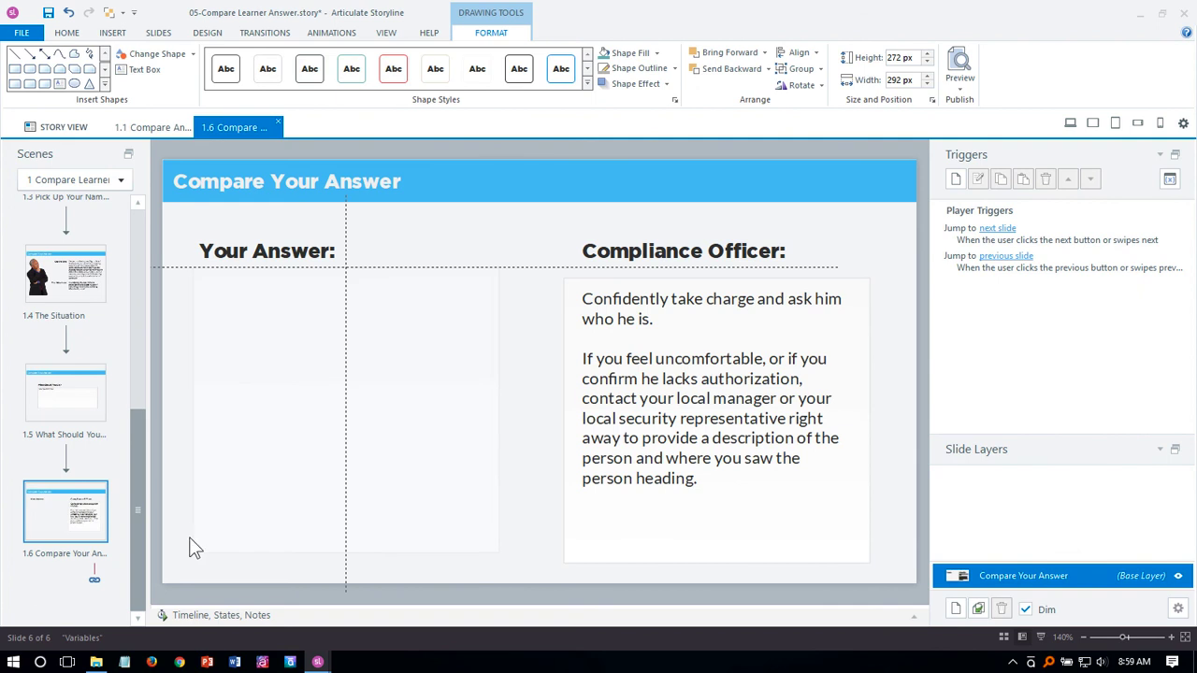
Step: Add a text box under Your Answer referencing %ComplianceSituation%
left_click(219, 352)
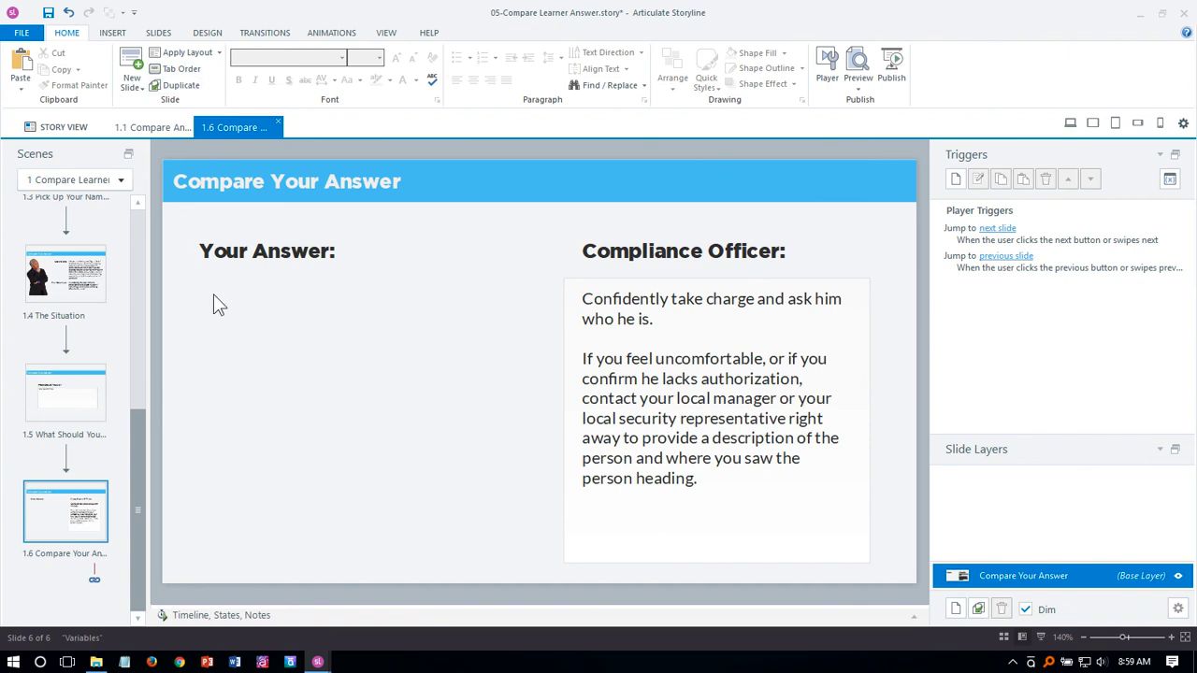
left_click(109, 30)
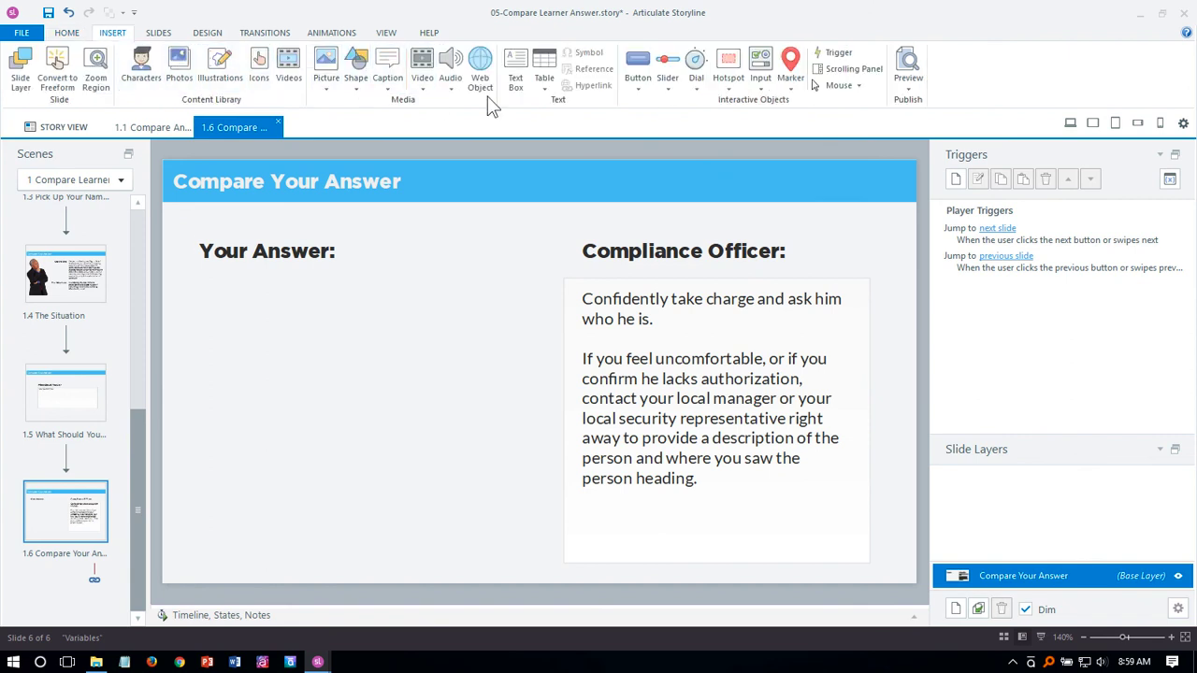
left_click(516, 63)
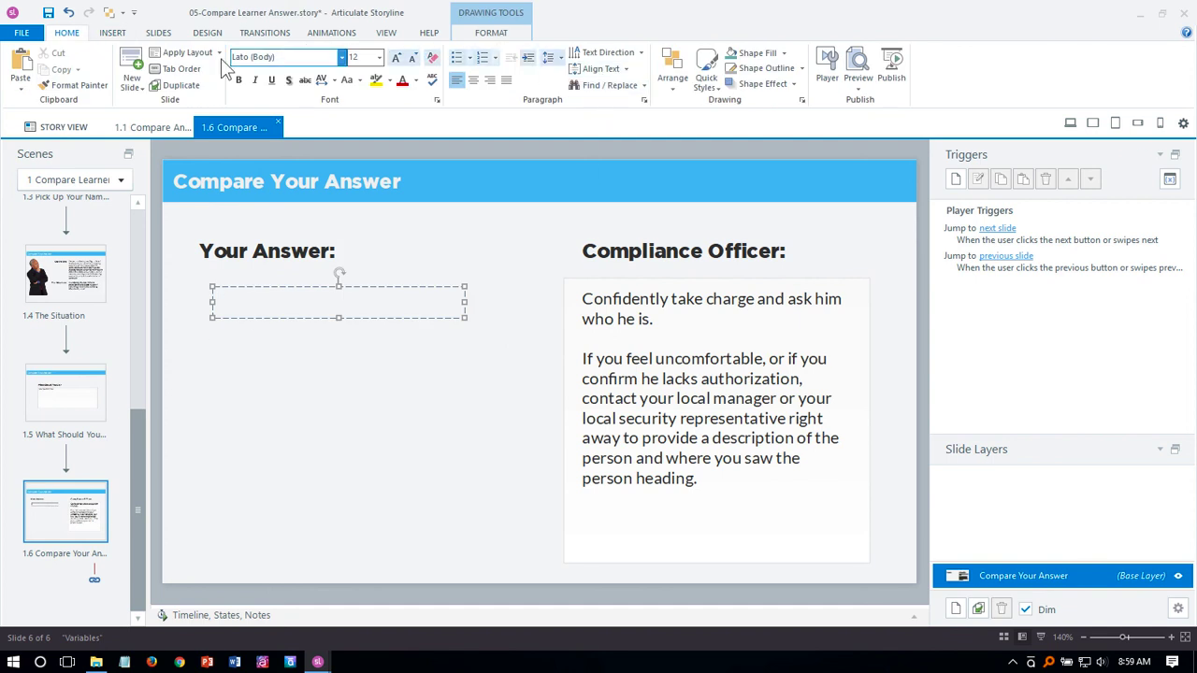
left_click(116, 34)
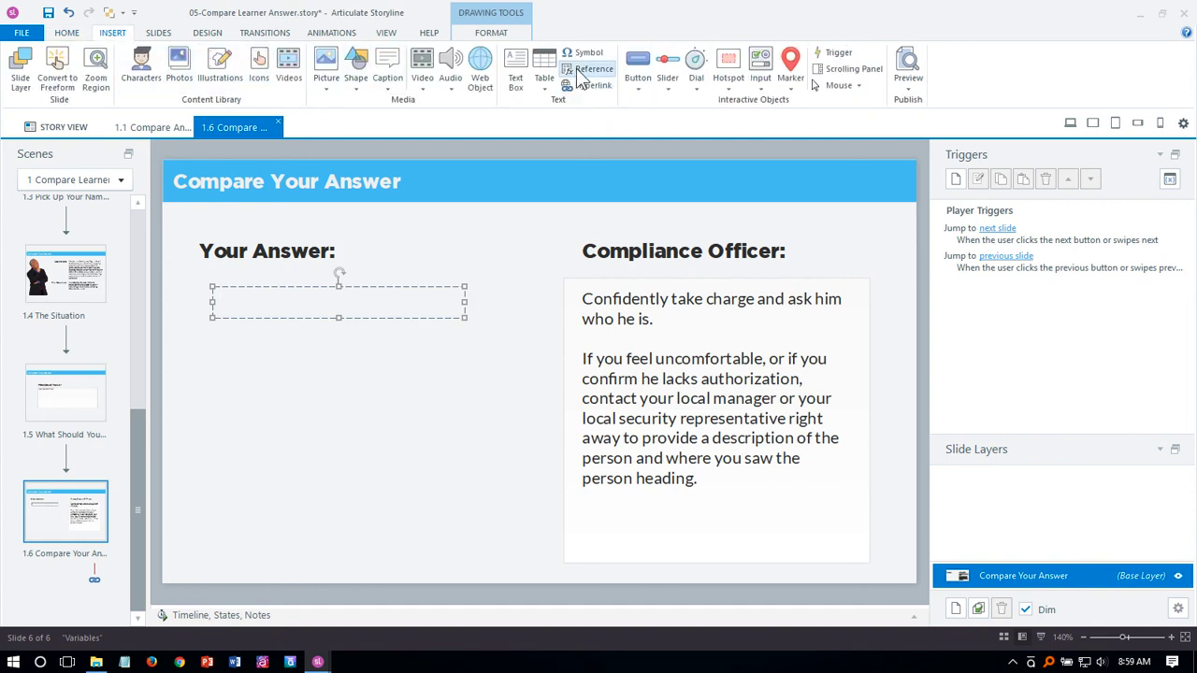
left_click(593, 67)
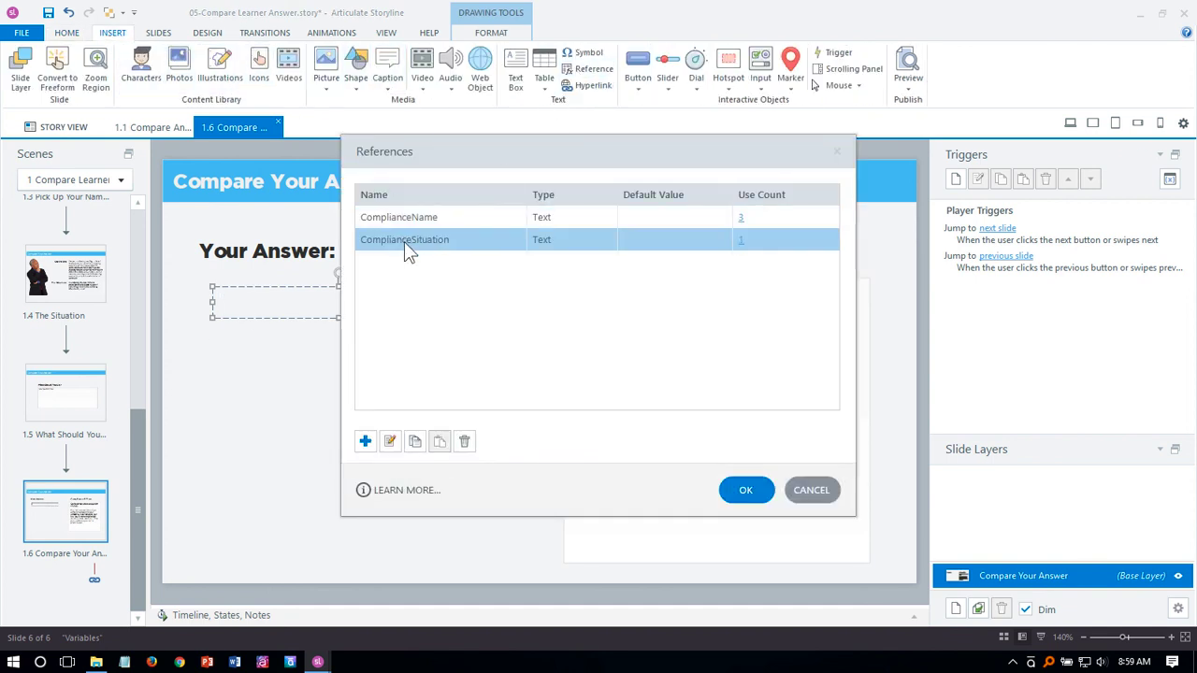
mouse_move(251, 253)
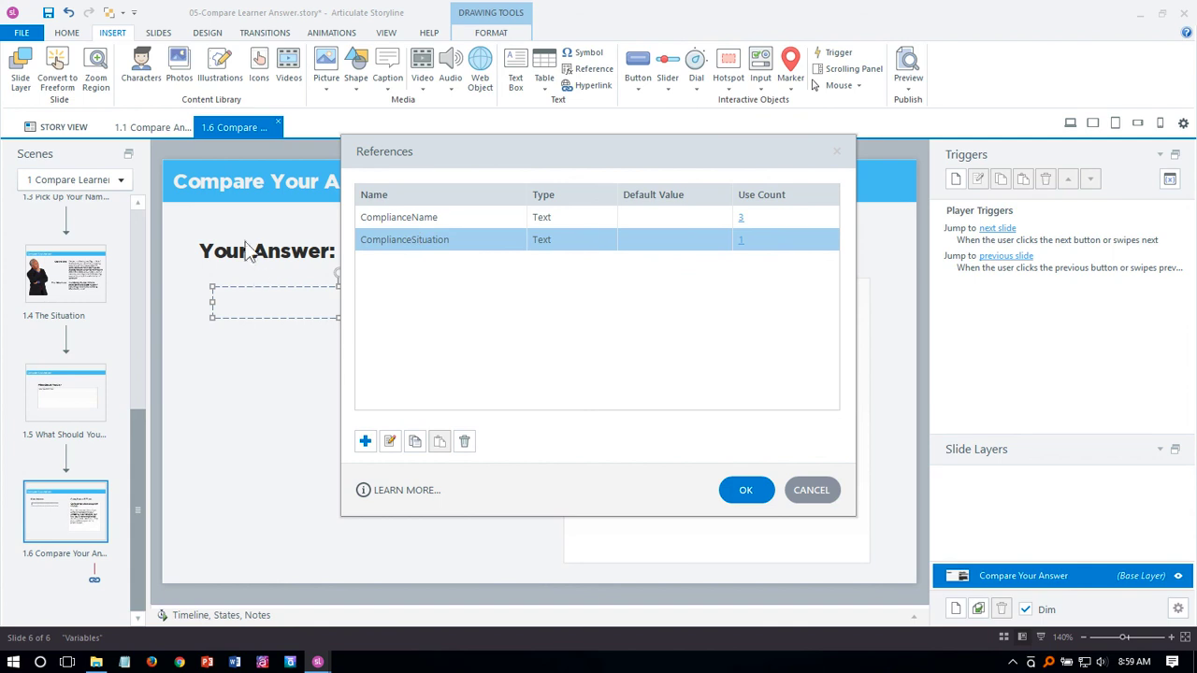
mouse_move(420, 268)
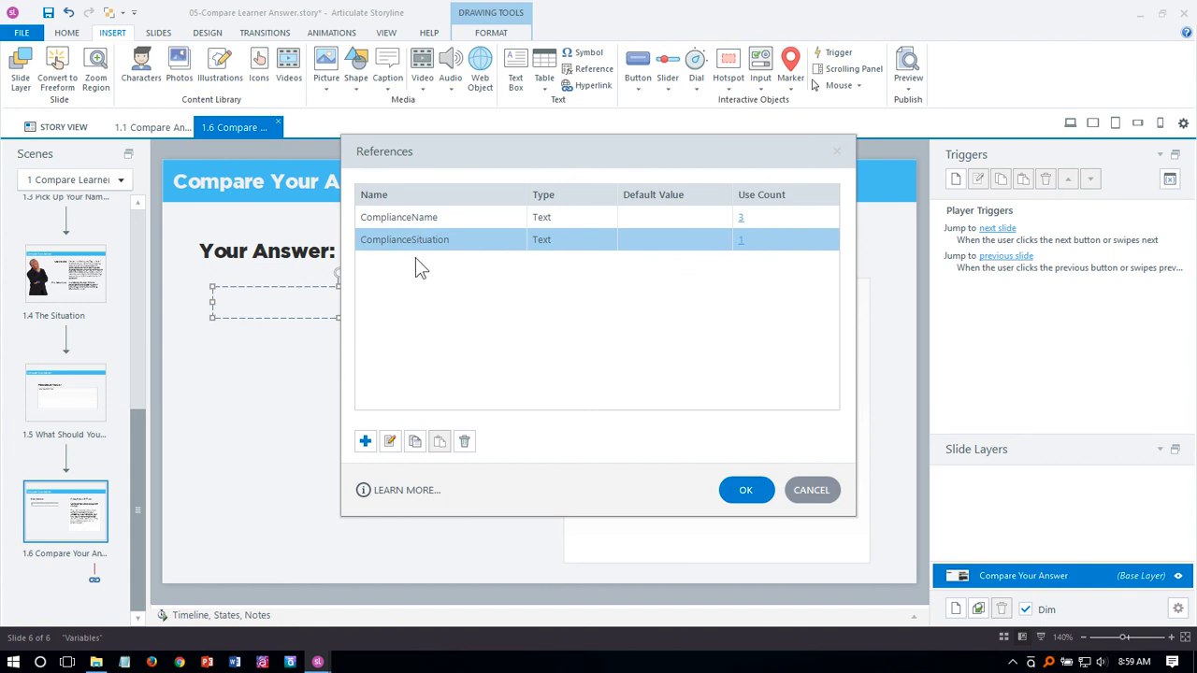
mouse_move(744, 490)
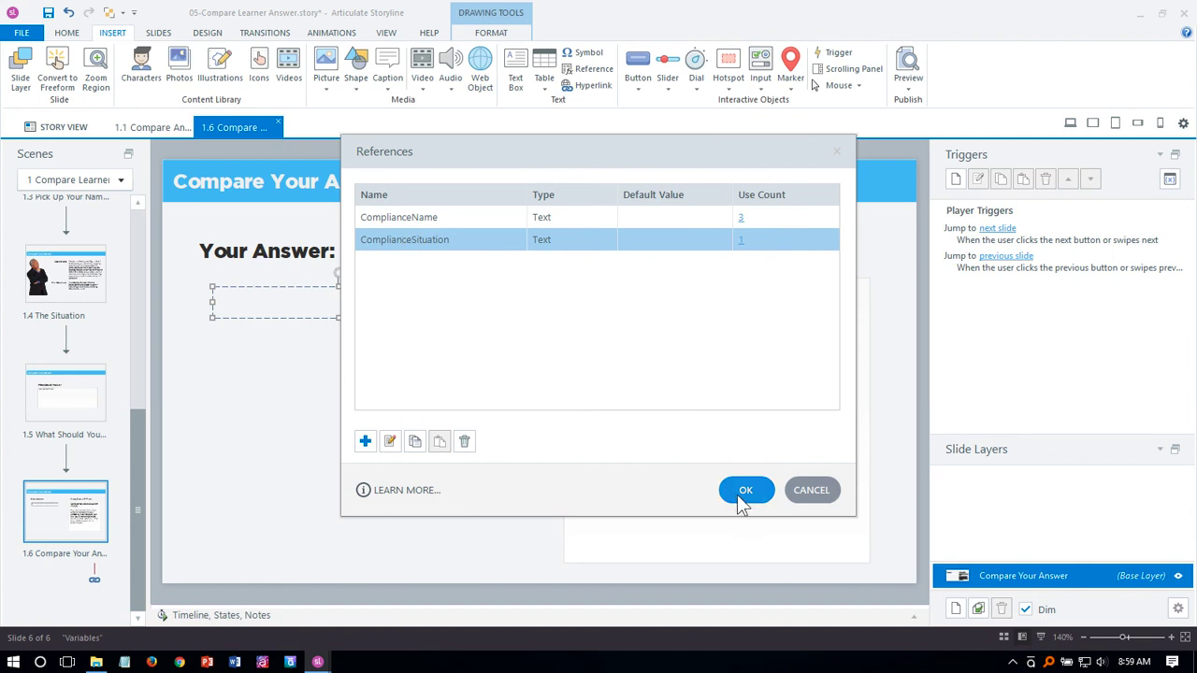
left_click(744, 491)
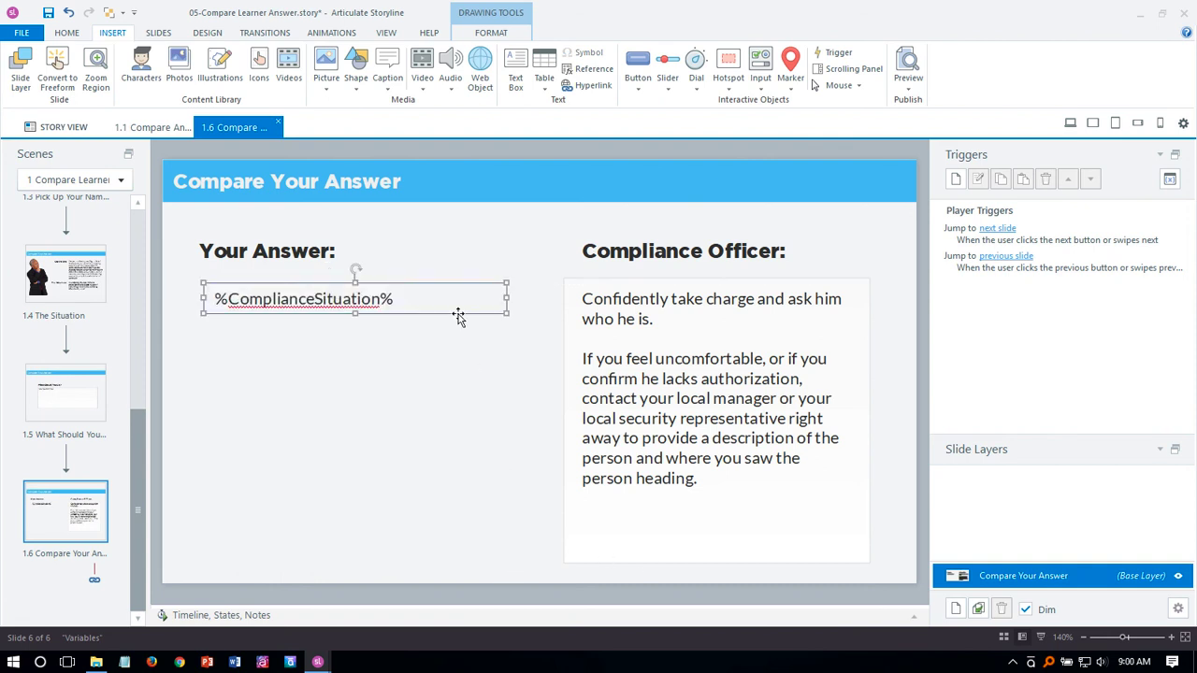
mouse_move(584, 535)
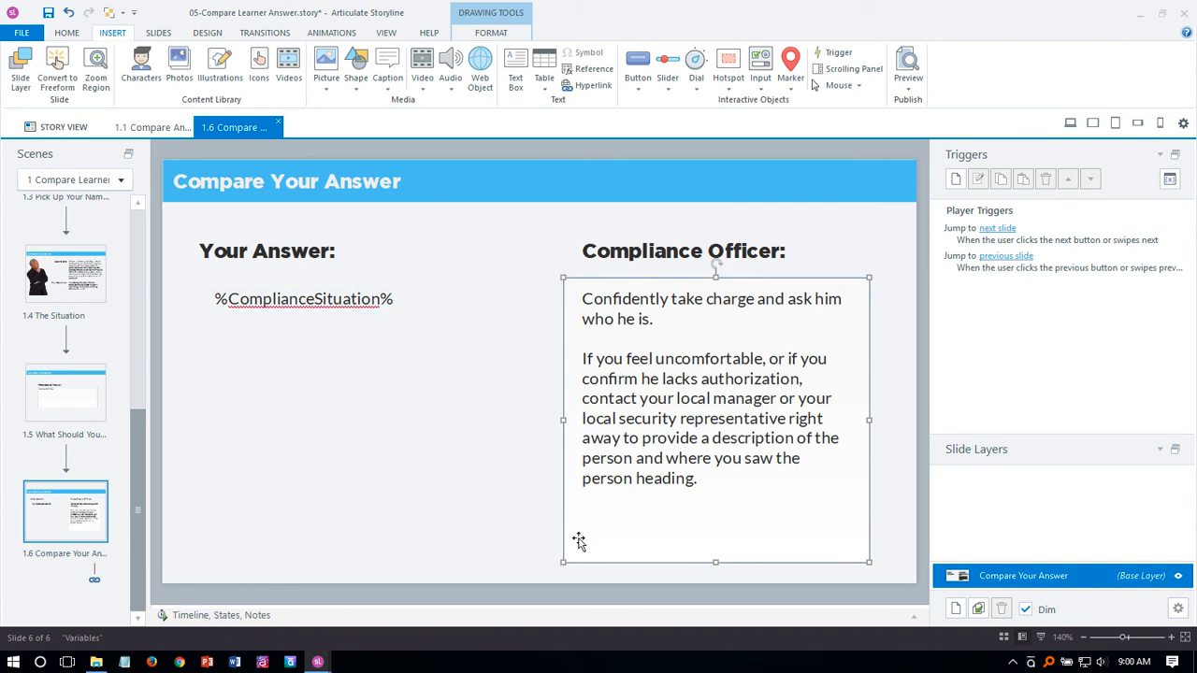
Step: Format-paint the officer box's style onto the learner answer box and match its size
left_click(68, 32)
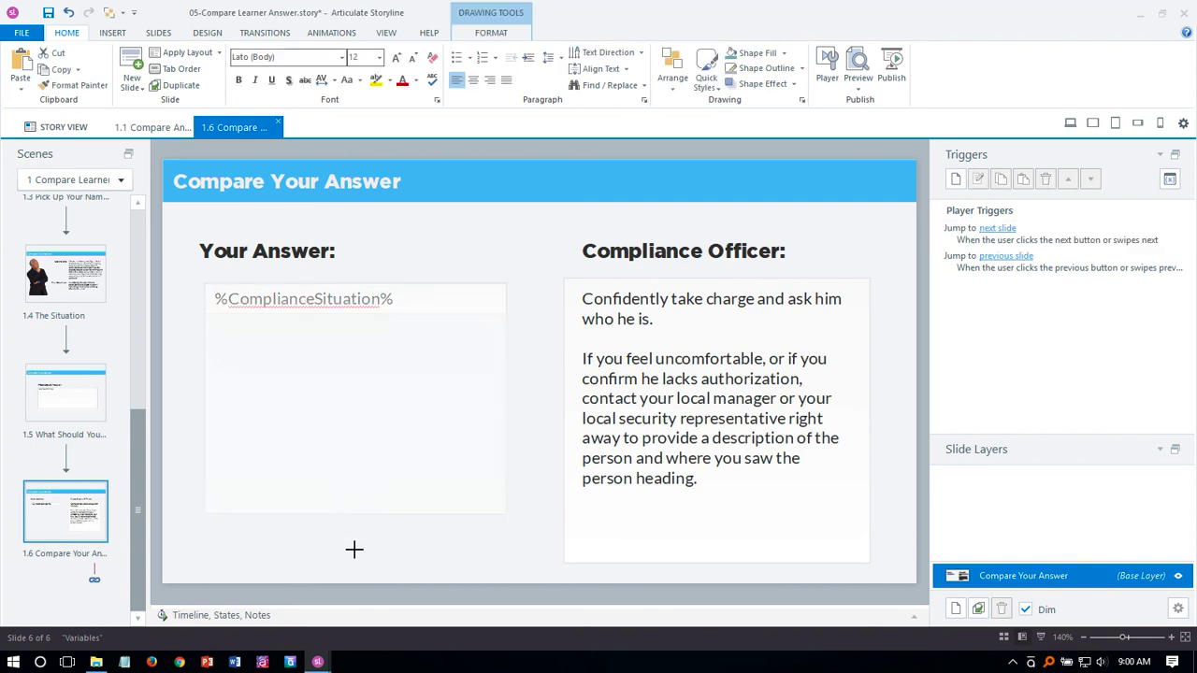
left_click(356, 412)
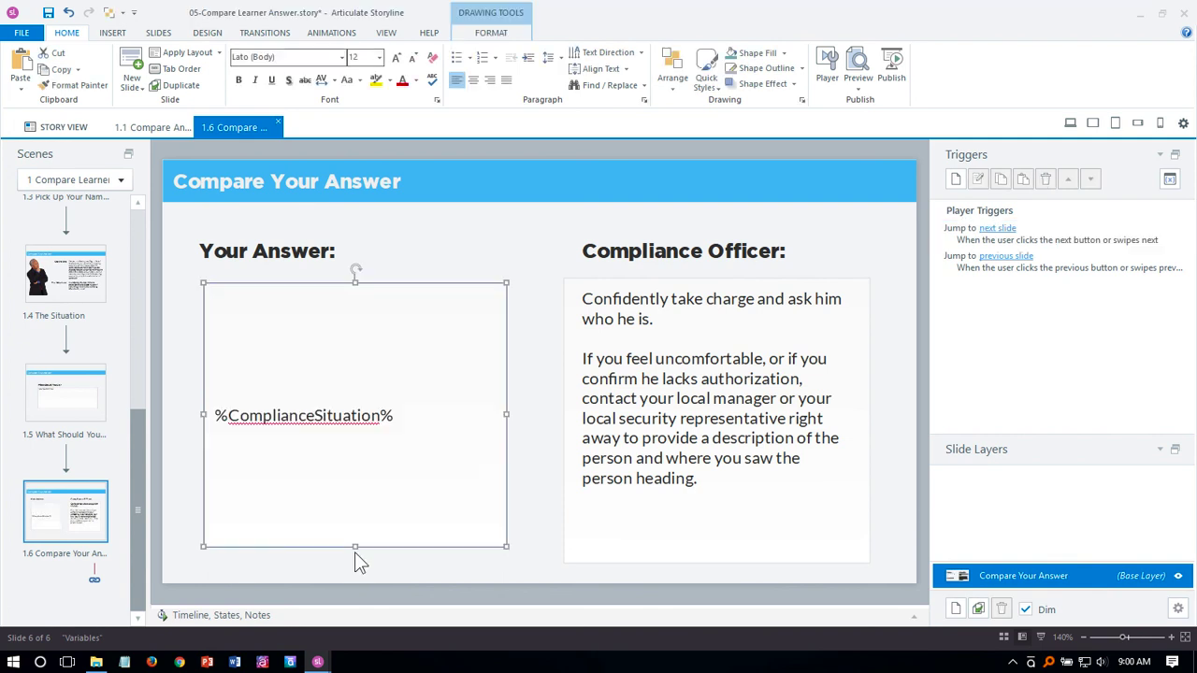
double_click(303, 415)
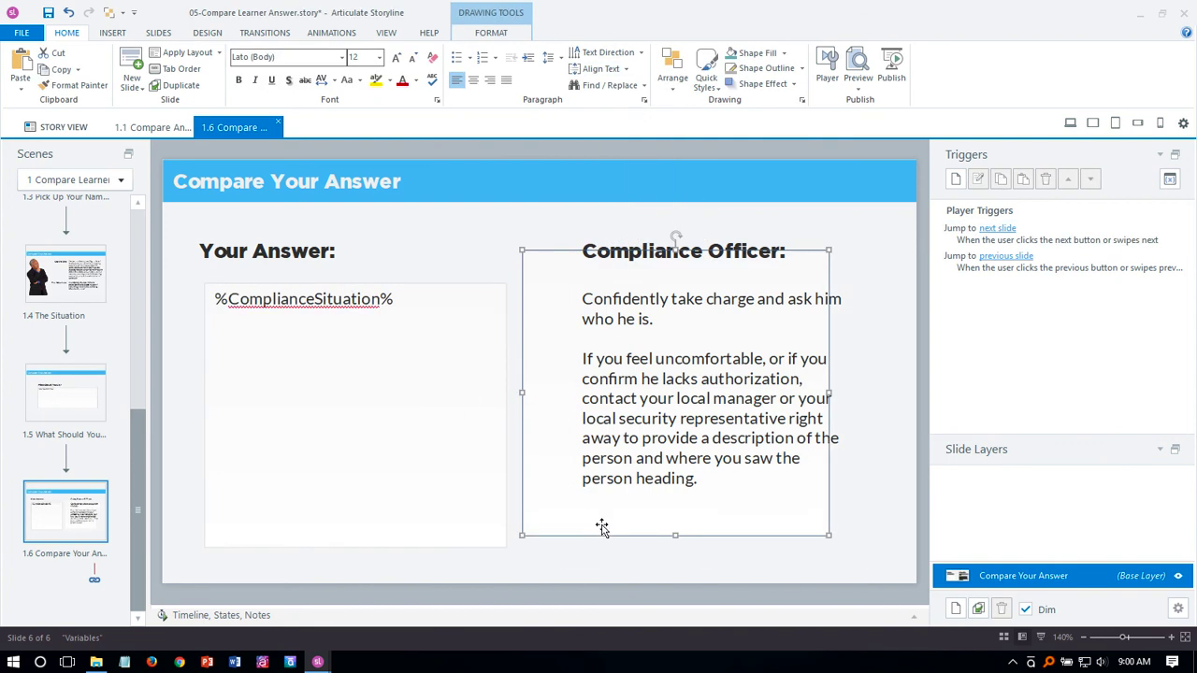
left_click(447, 271)
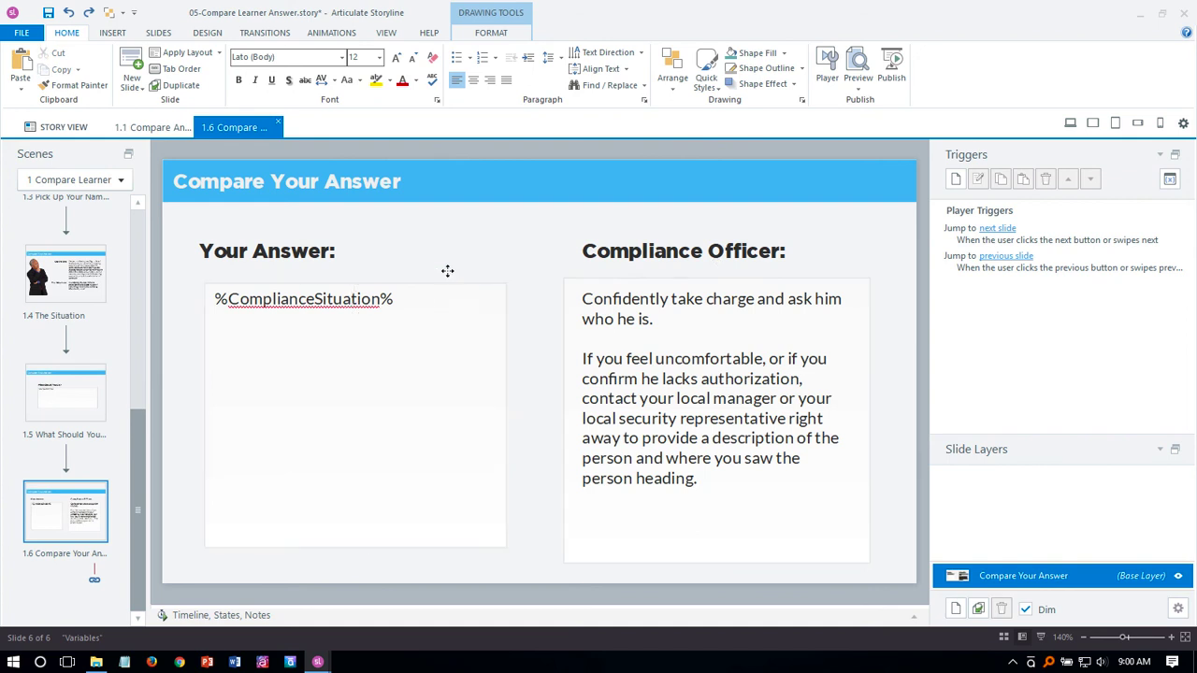
left_click(303, 300)
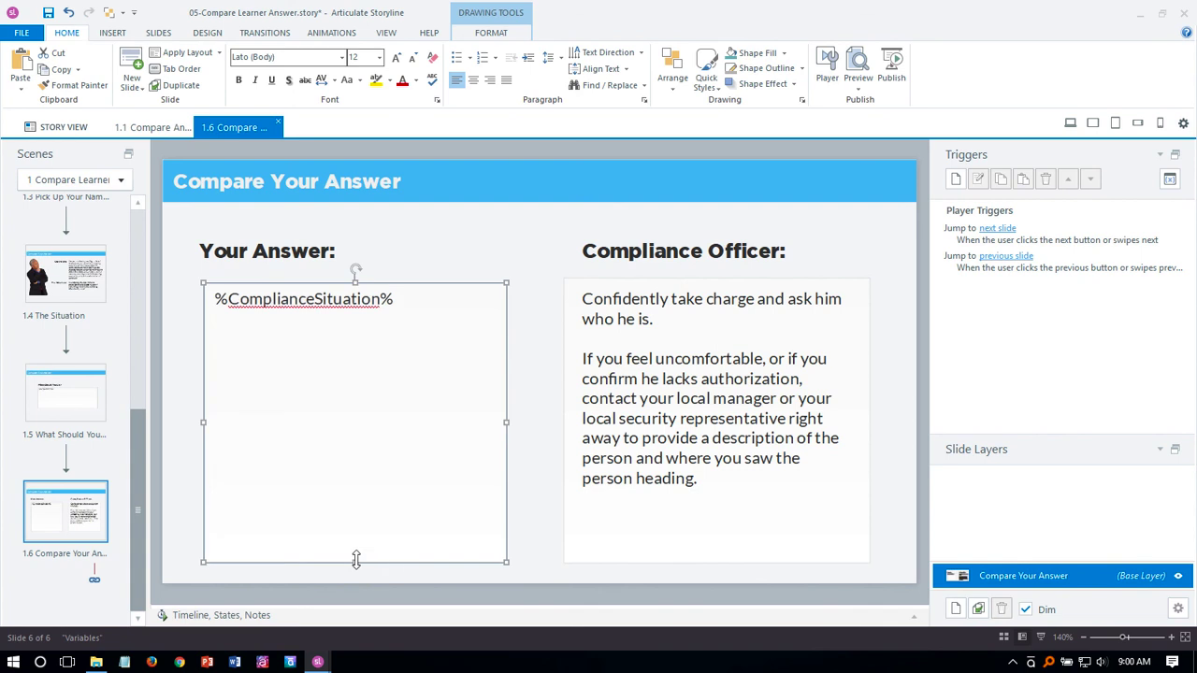
mouse_move(561, 565)
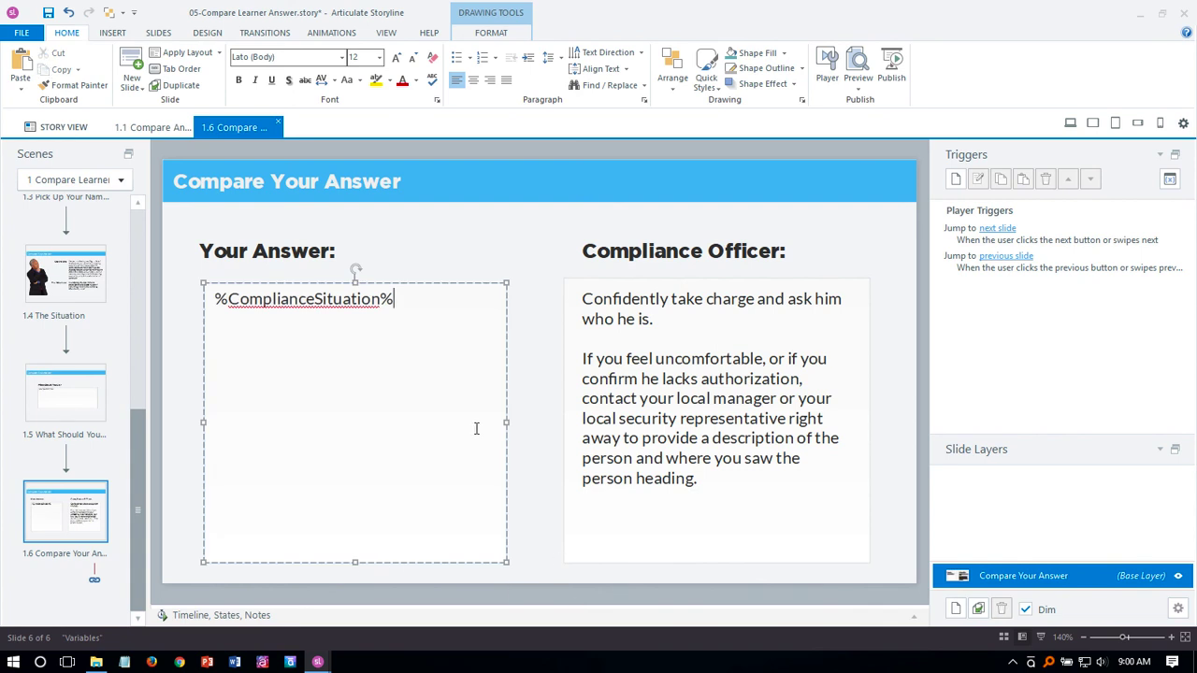
mouse_move(347, 355)
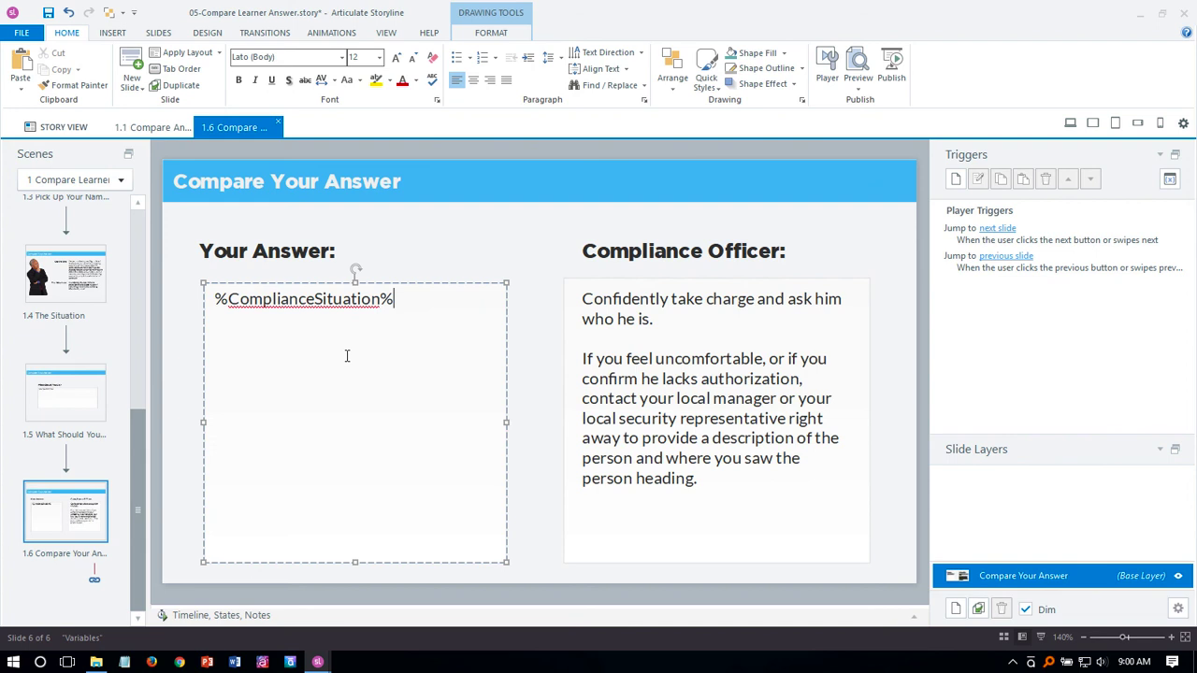
Step: Preview the whole Compare Learner Answer scene from slide 1.6
left_click(64, 393)
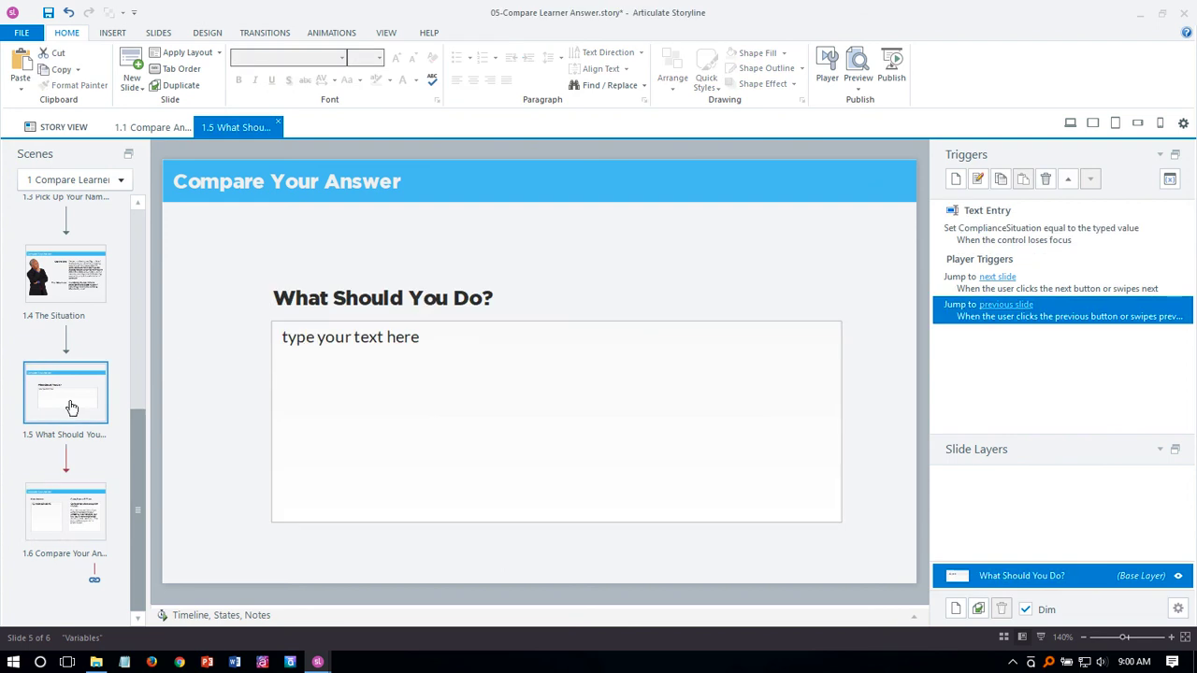
left_click(66, 513)
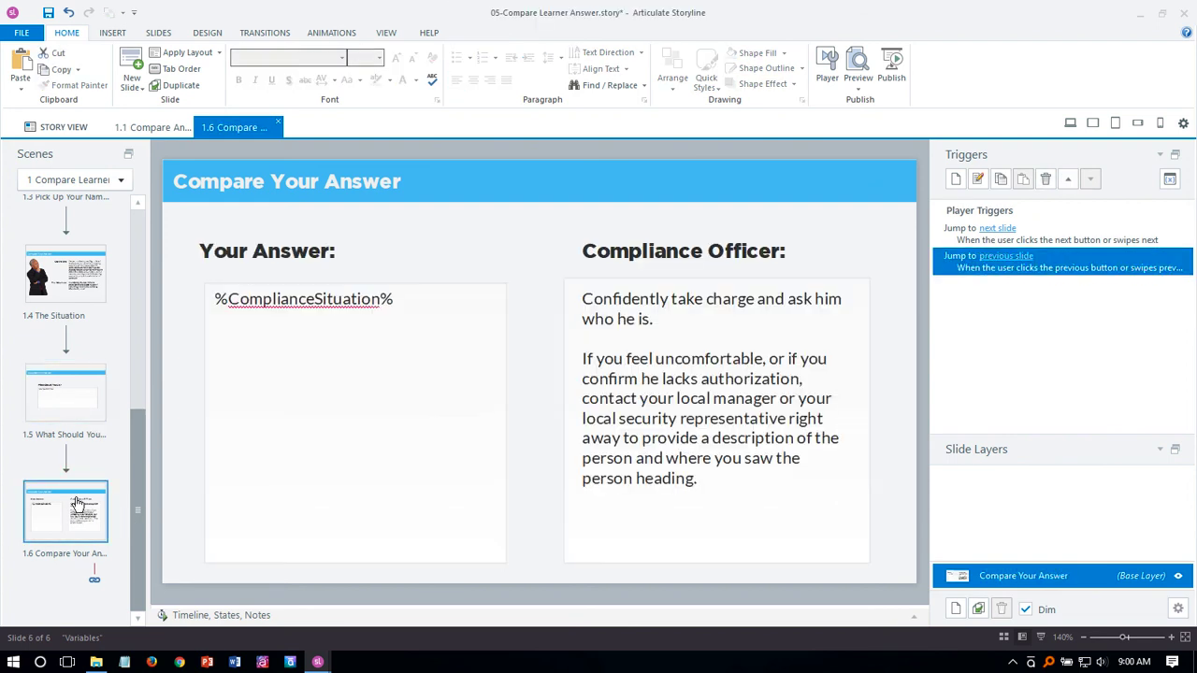
left_click(856, 66)
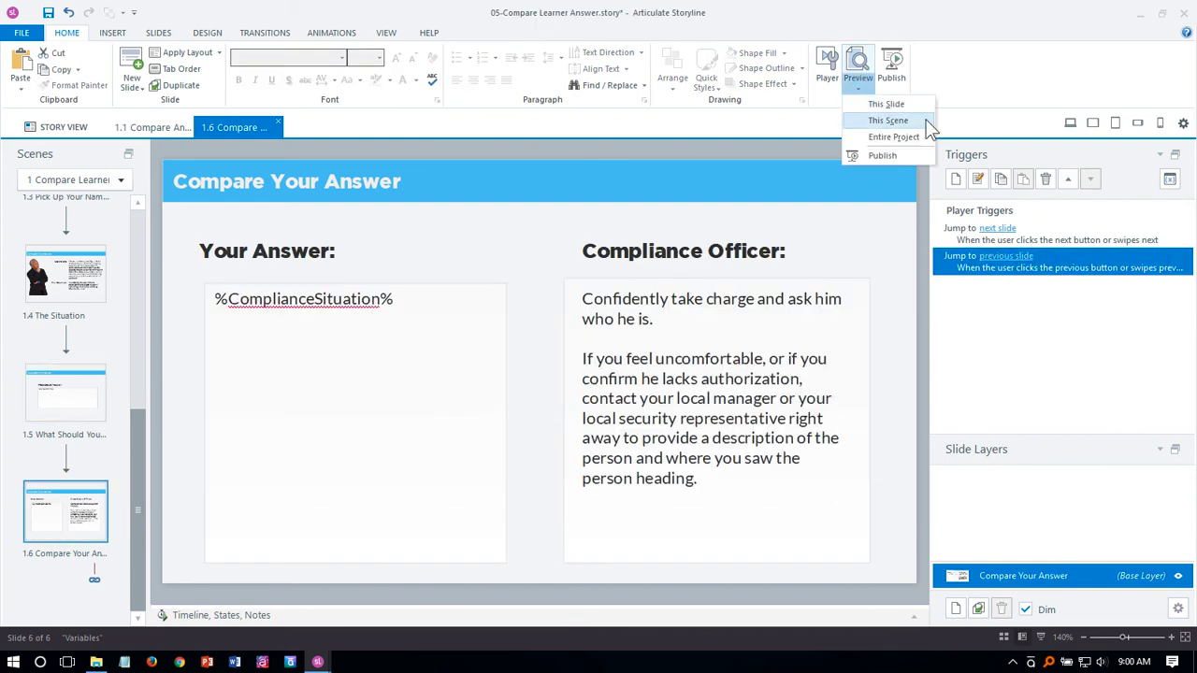
left_click(888, 120)
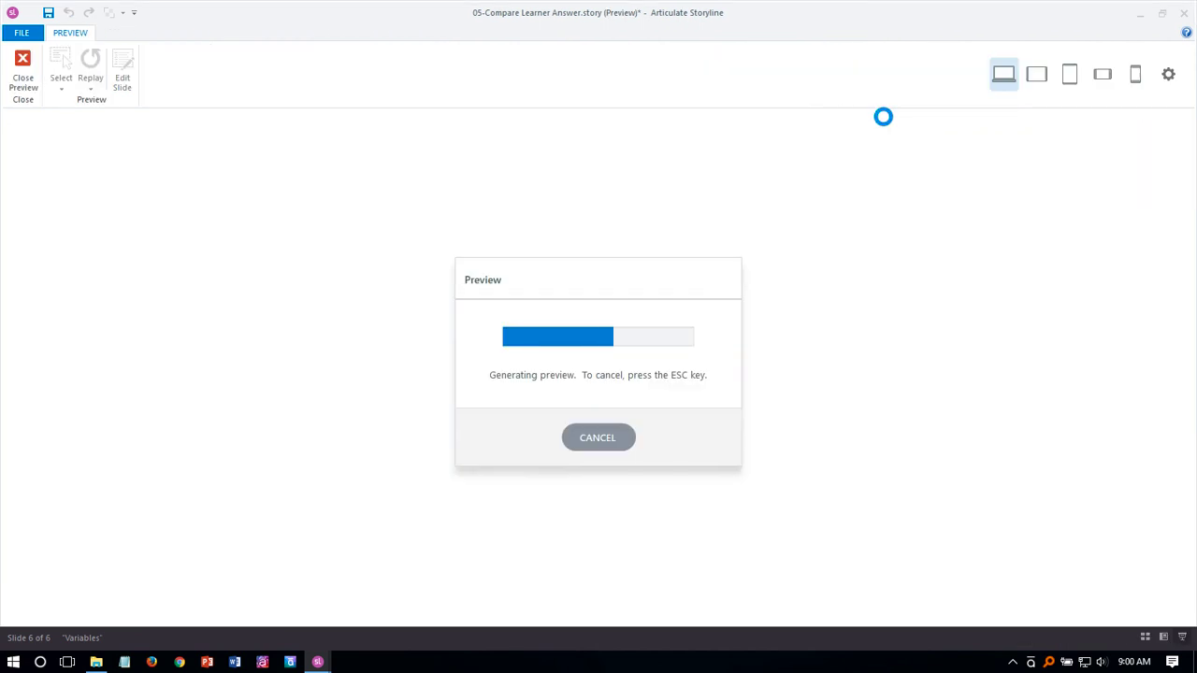
mouse_move(976, 382)
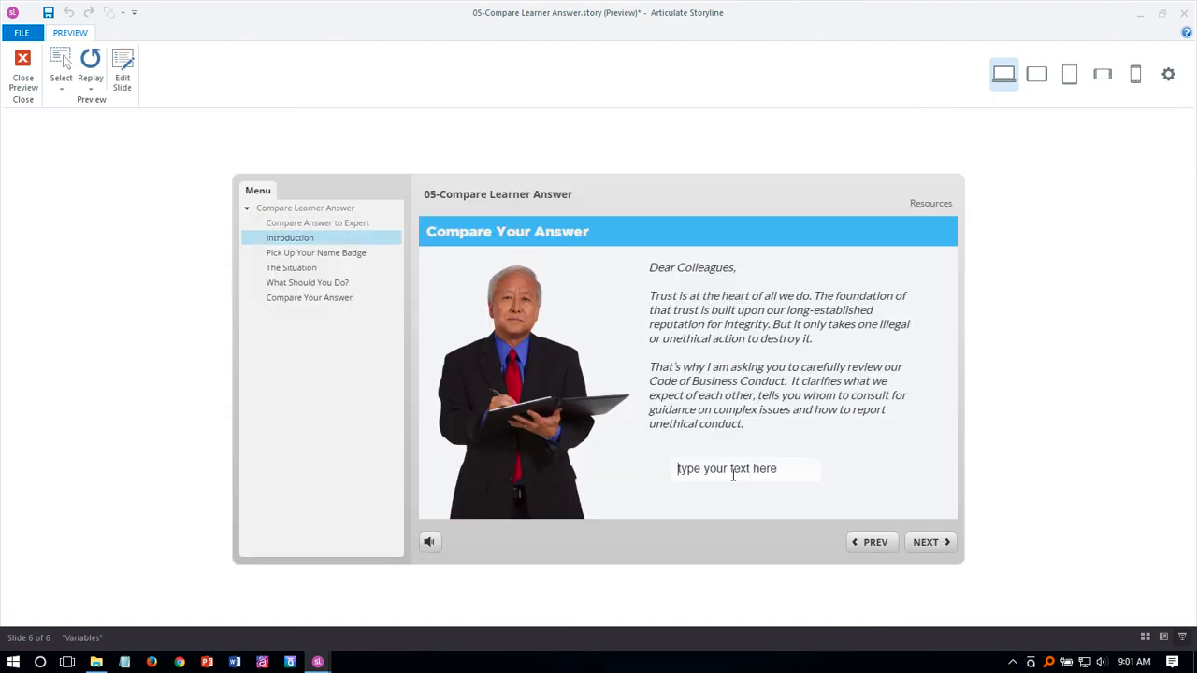
Step: Enter the name David and advance past the badge to The Situation slide
type("David")
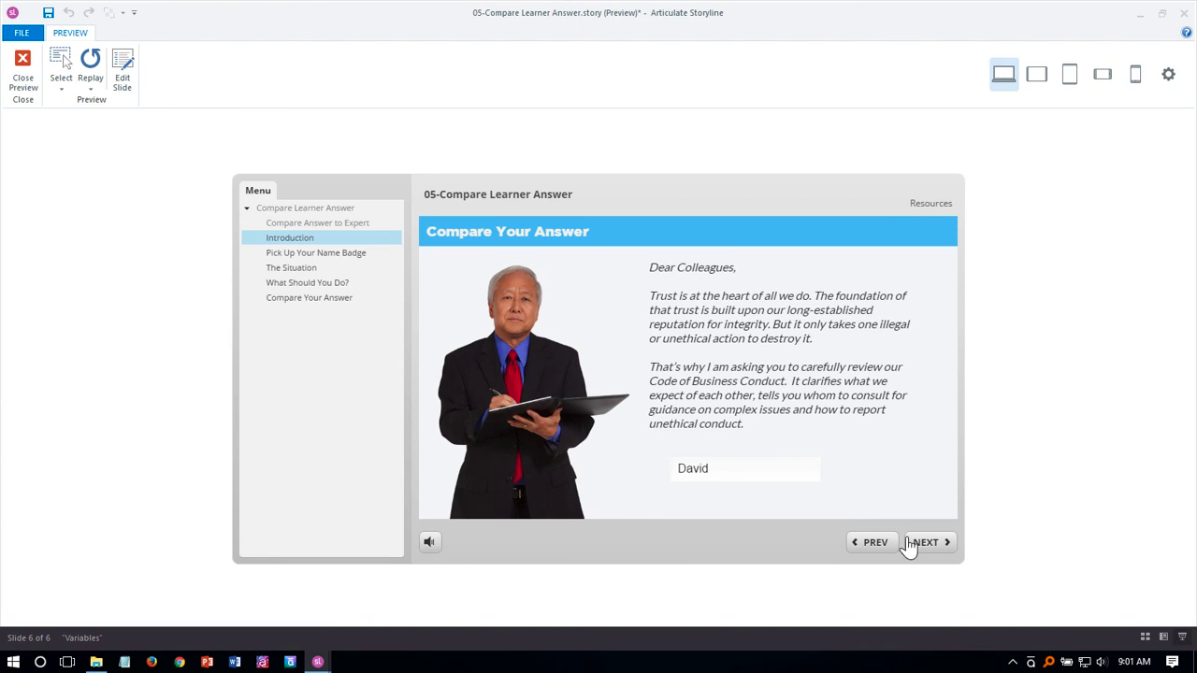
left_click(928, 543)
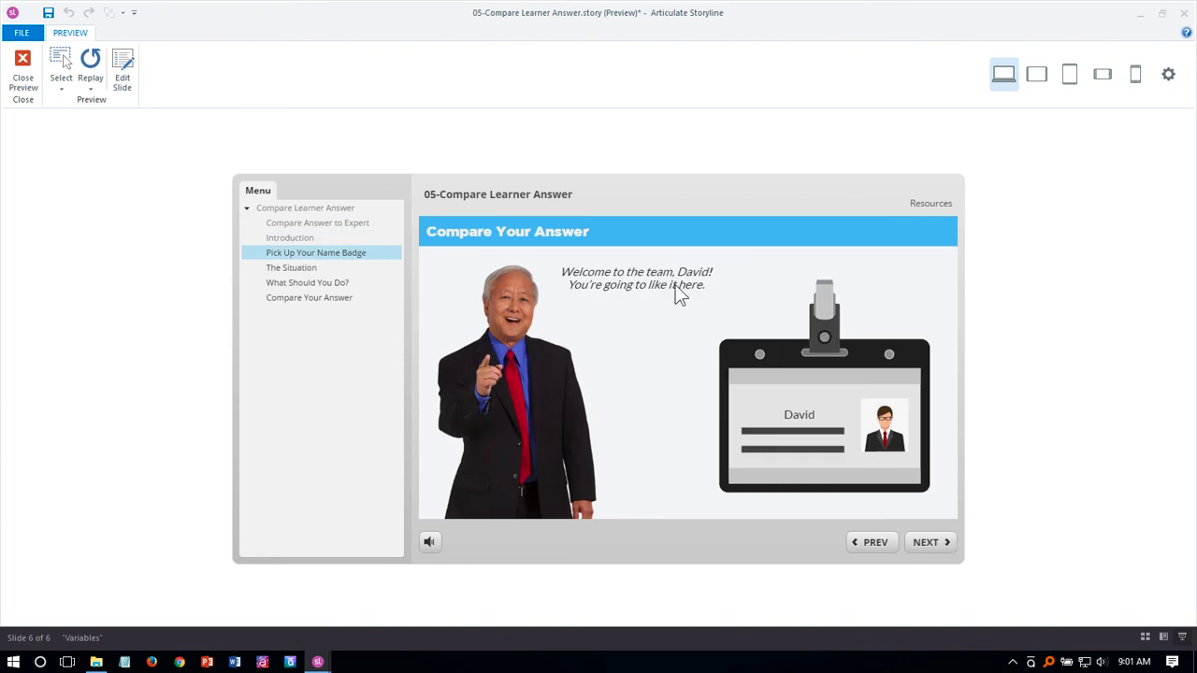
left_click(924, 542)
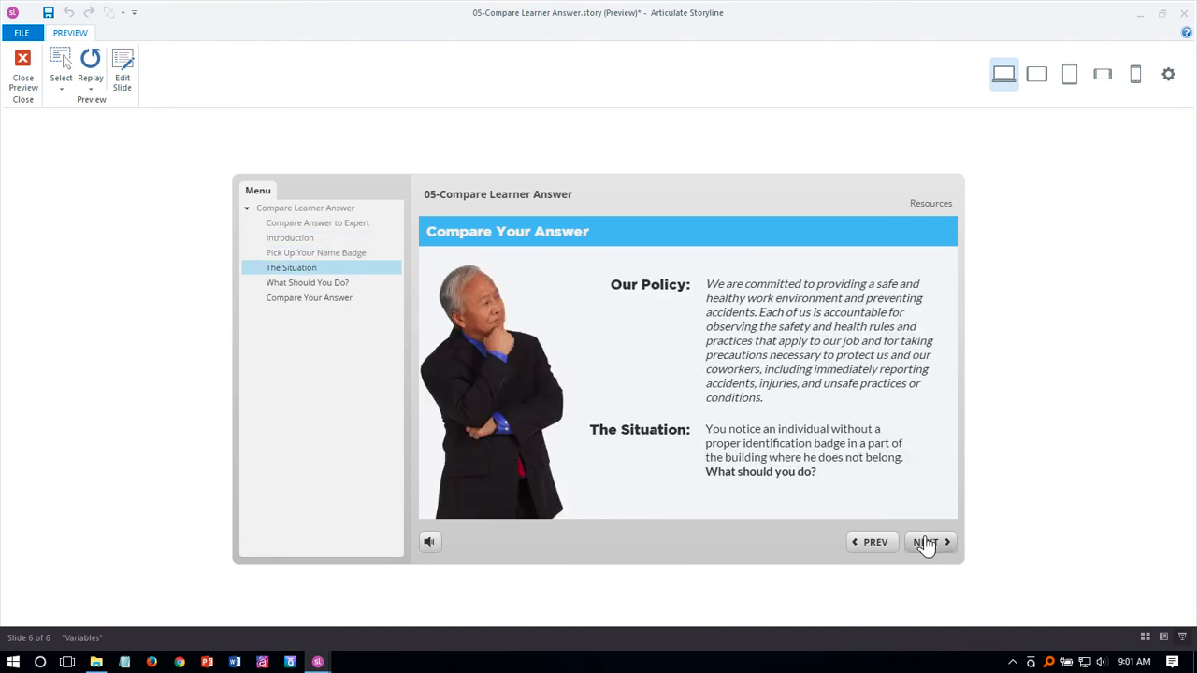
mouse_move(726, 431)
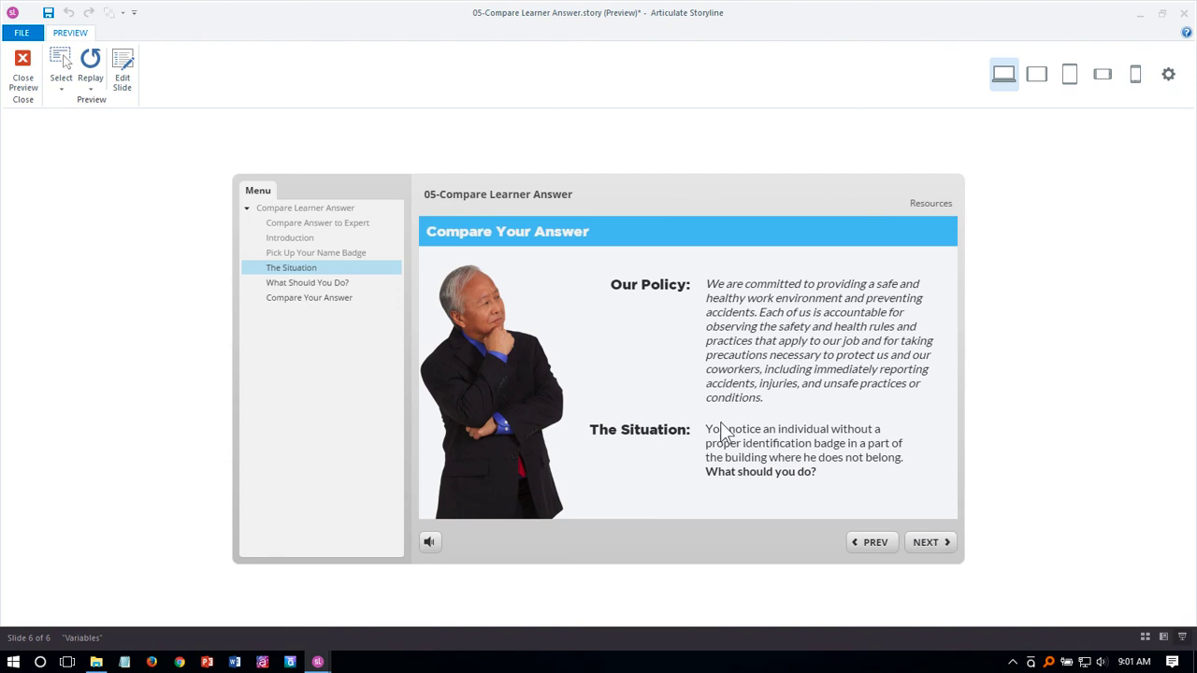
Step: Answer 'I would report the person to security or ... ask if he's lost' and submit it
left_click(931, 543)
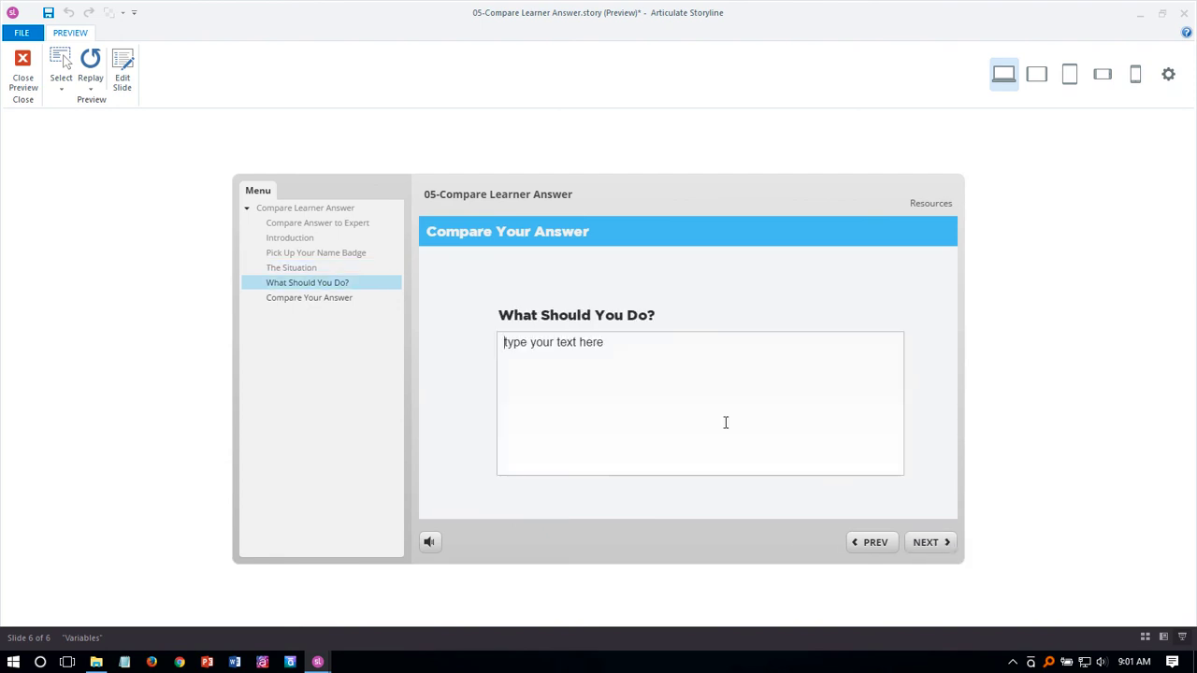
type("I would report")
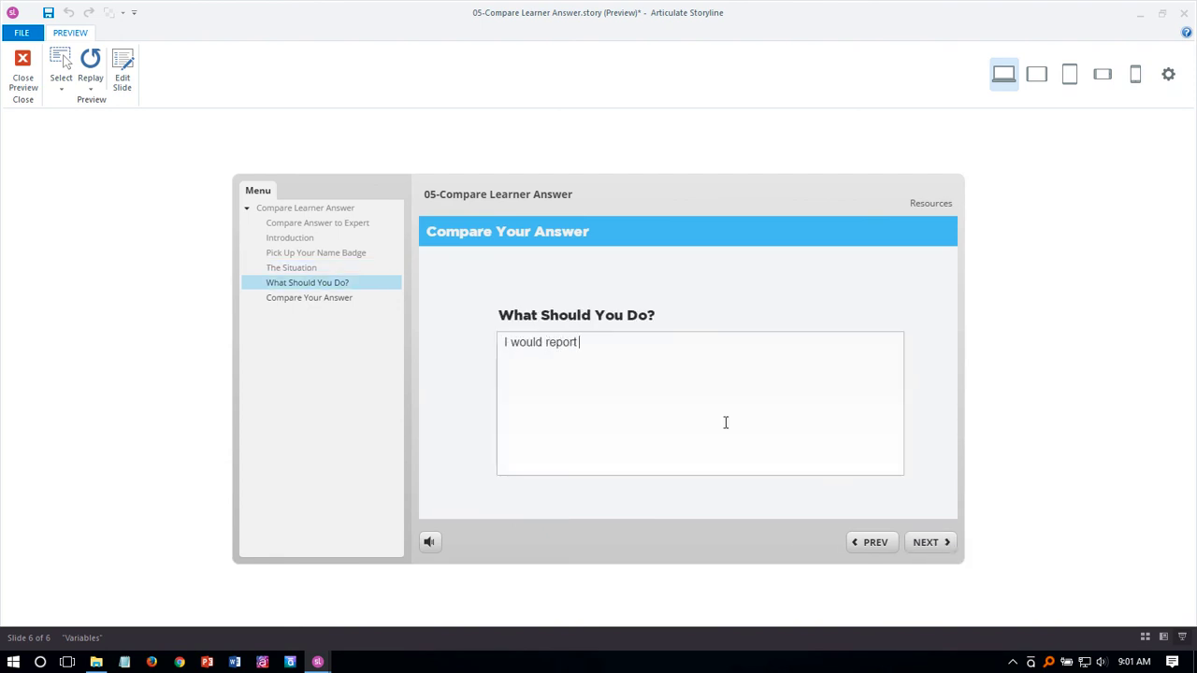
type("the person to")
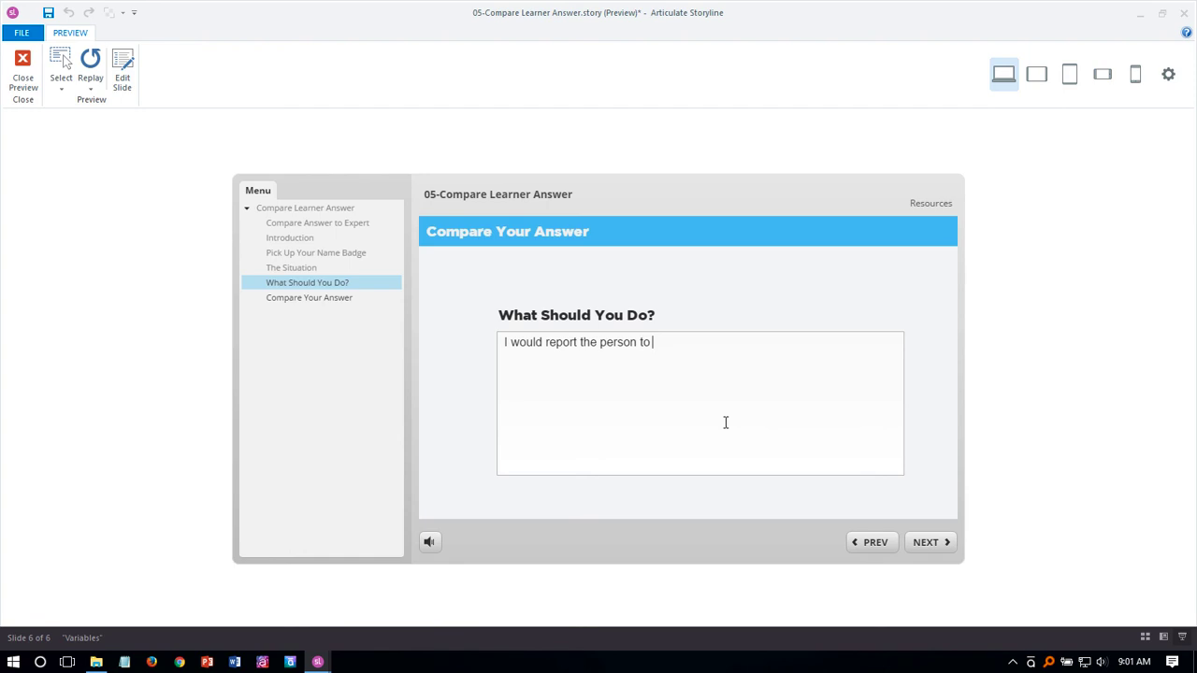
type("security or")
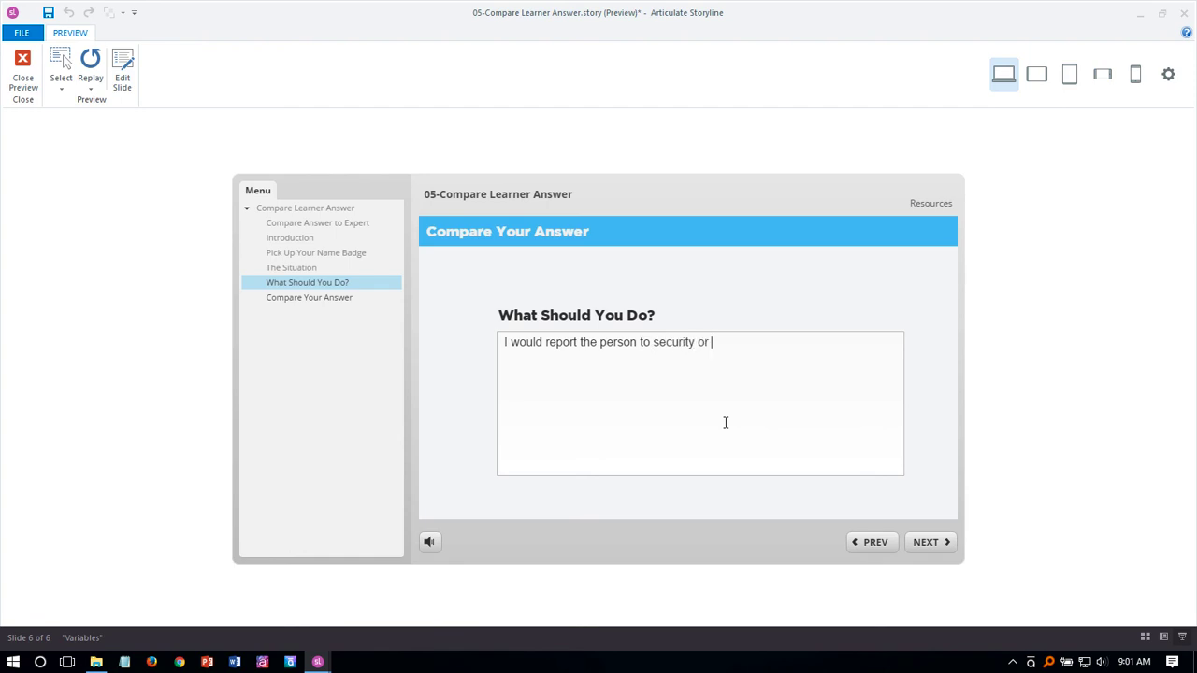
type("I would")
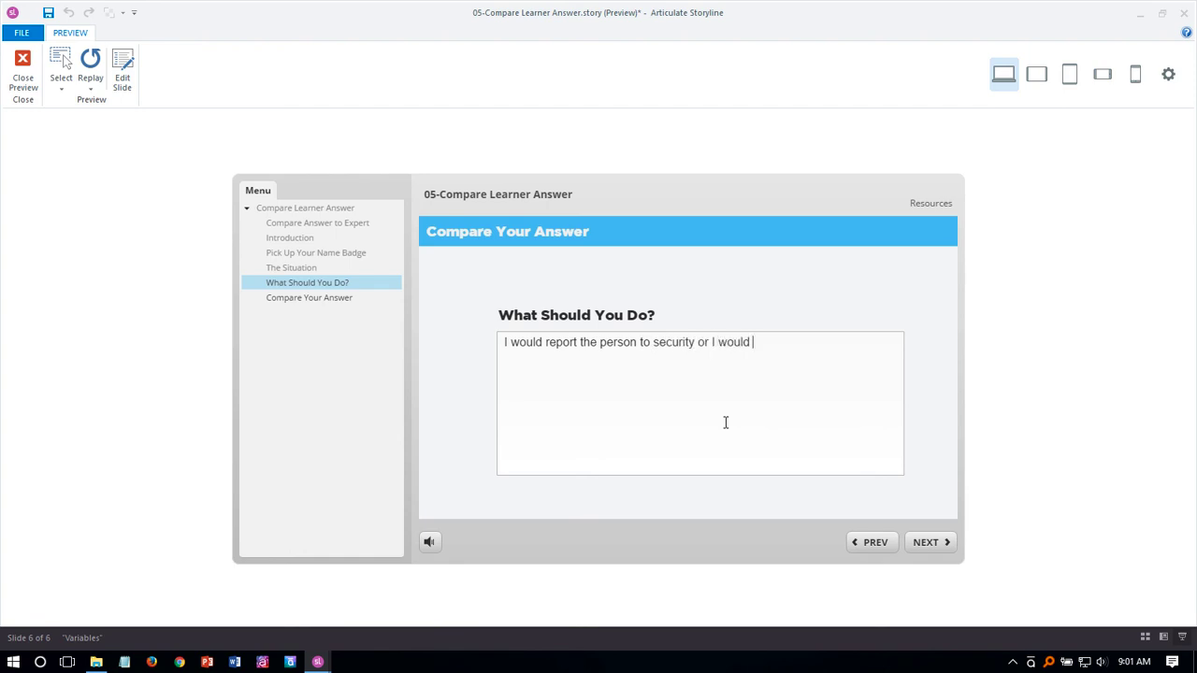
type("approach the s")
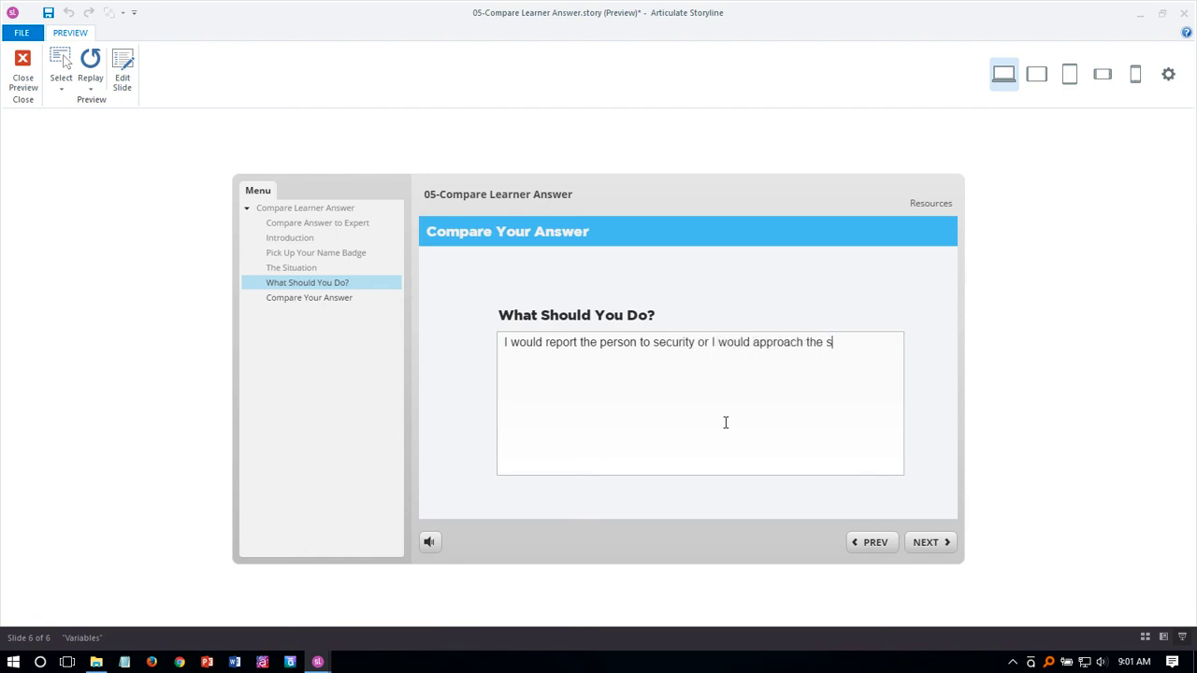
type("tranger and ask")
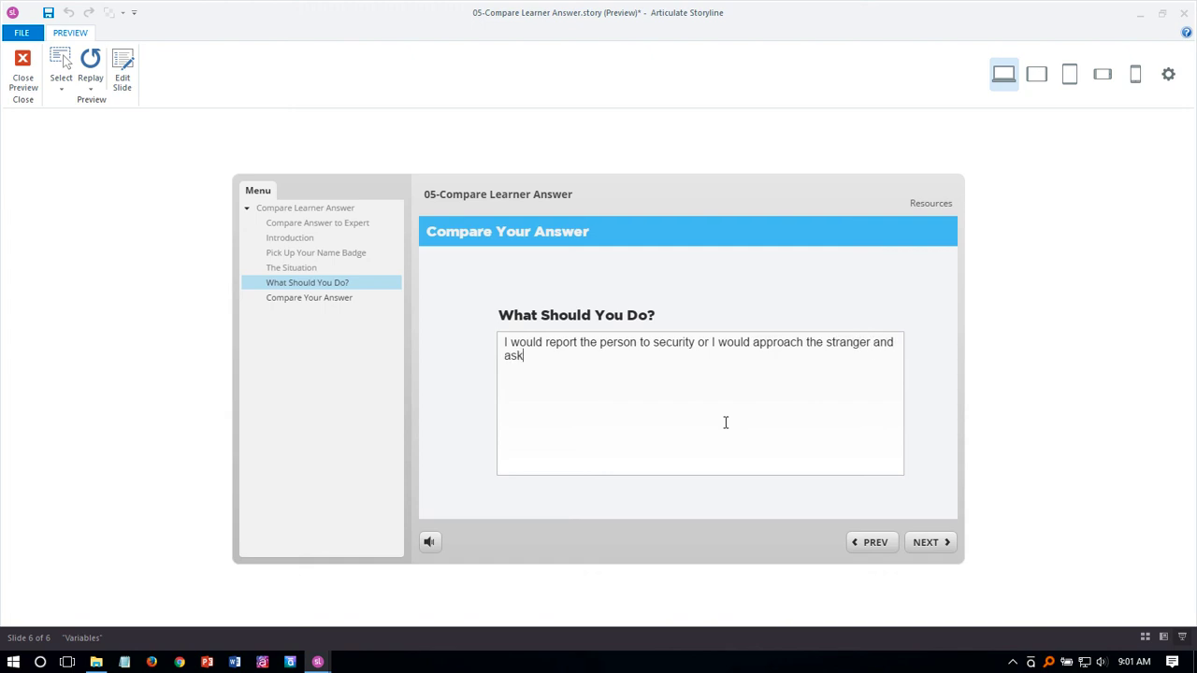
type("if he's")
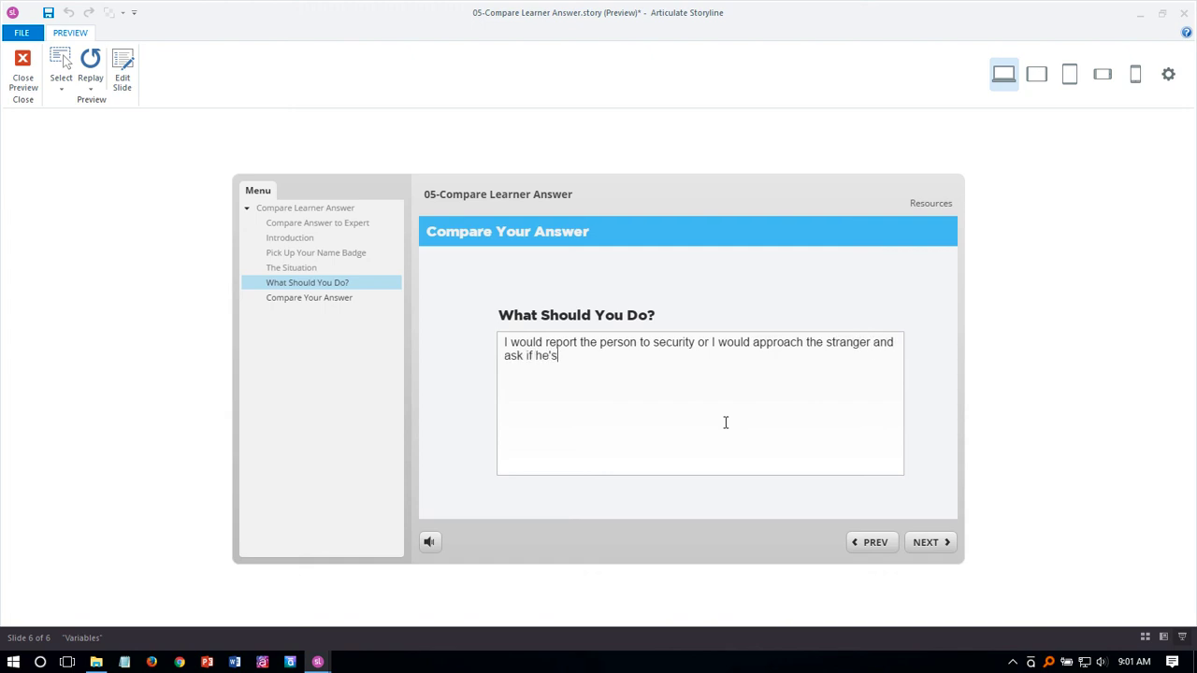
type("lost")
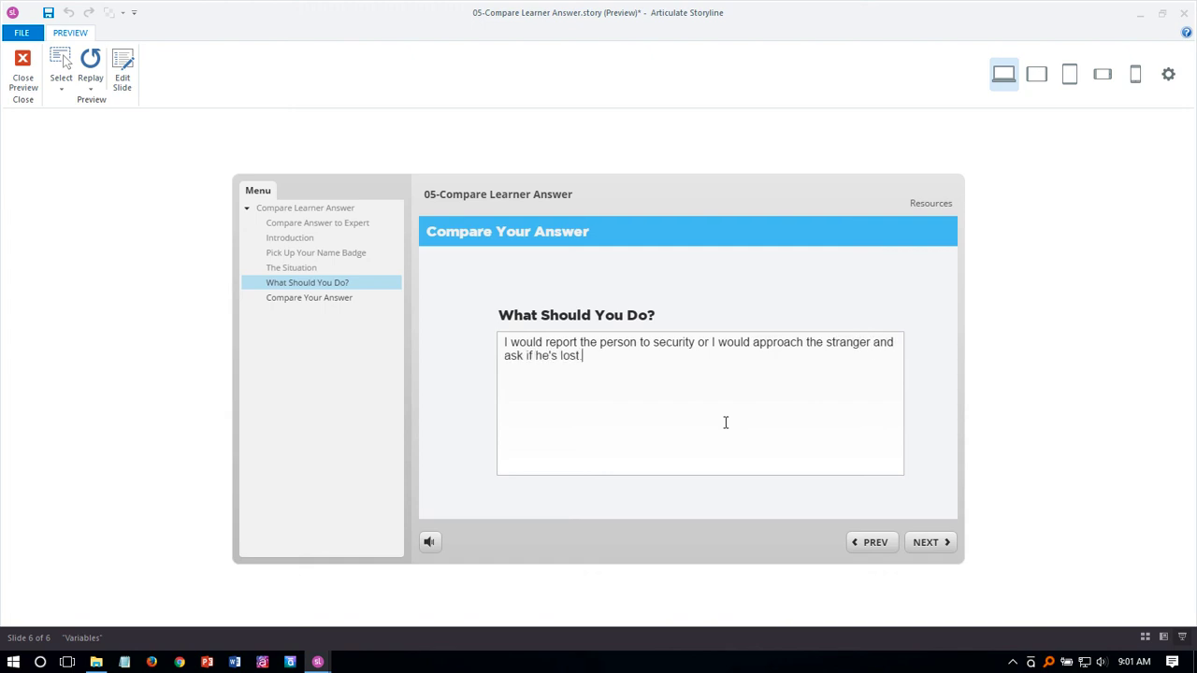
left_click(932, 543)
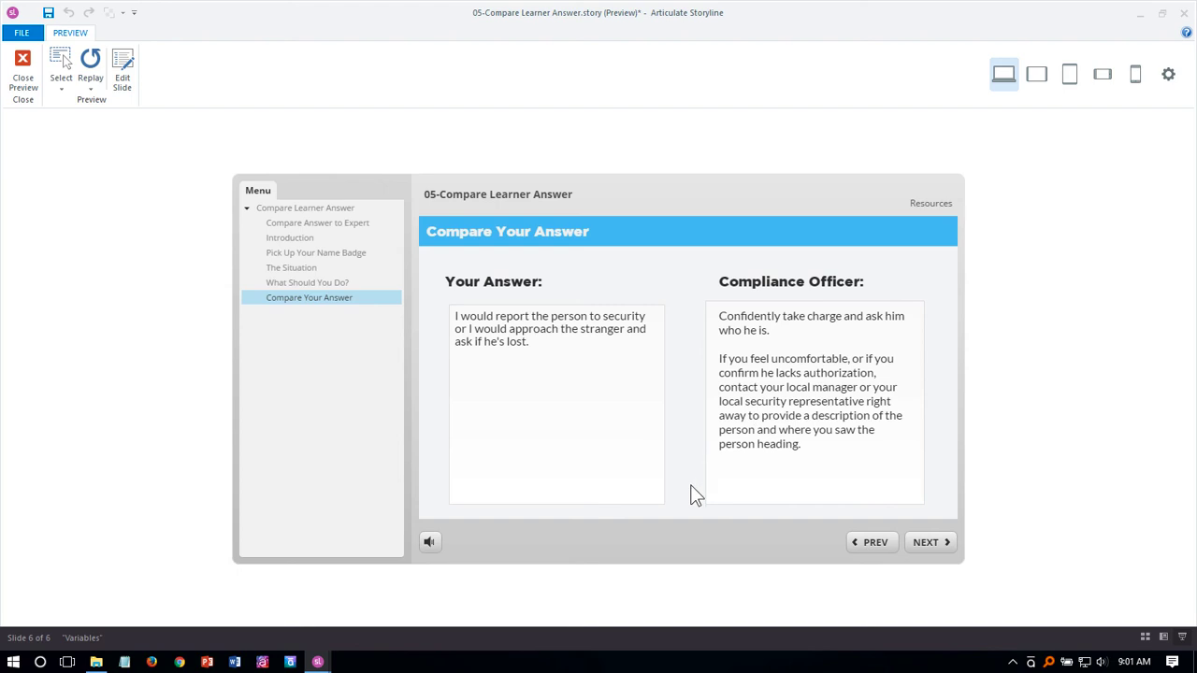
mouse_move(797, 372)
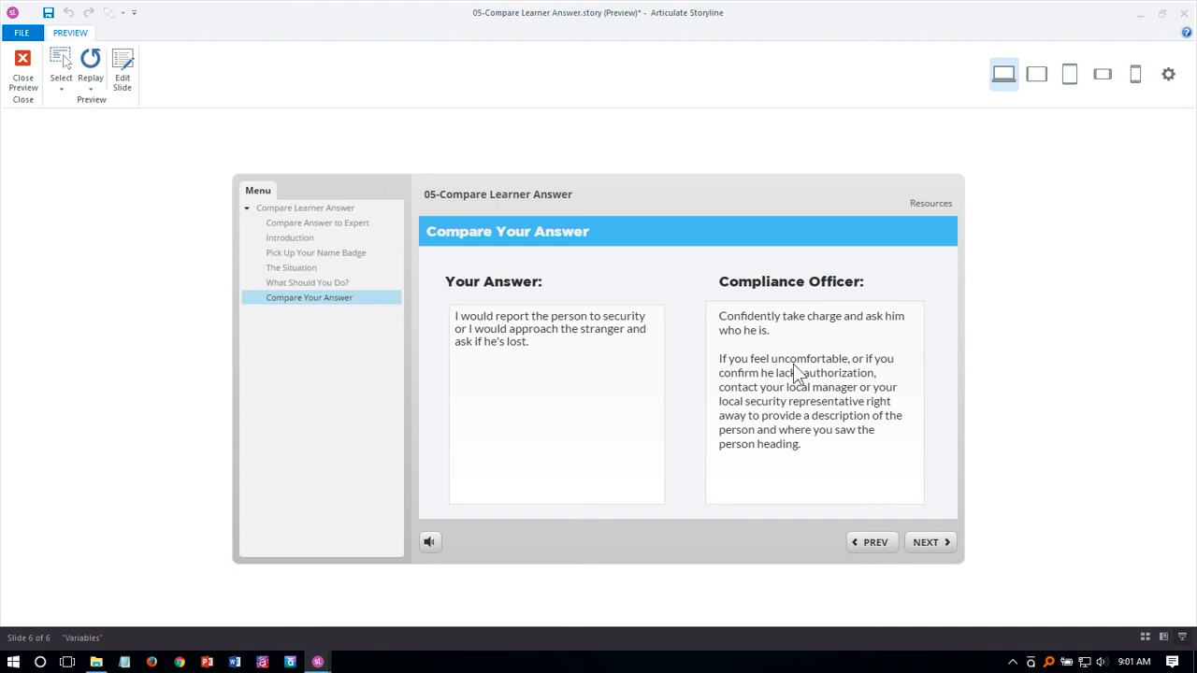
mouse_move(815, 391)
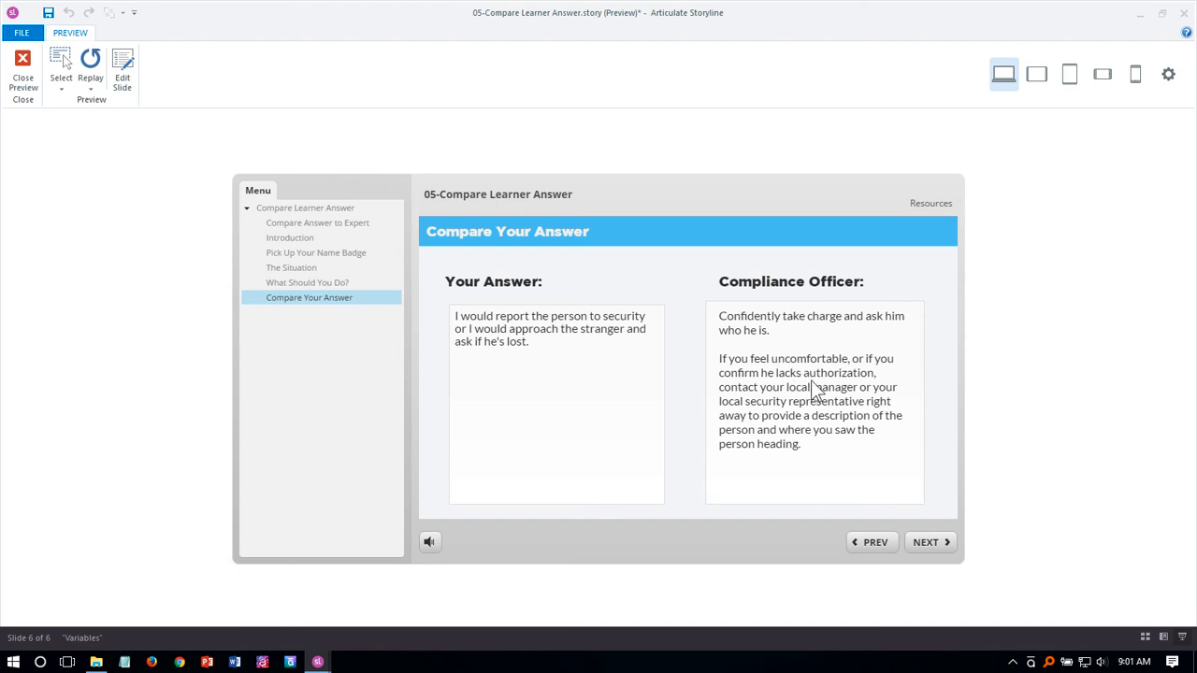
mouse_move(805, 406)
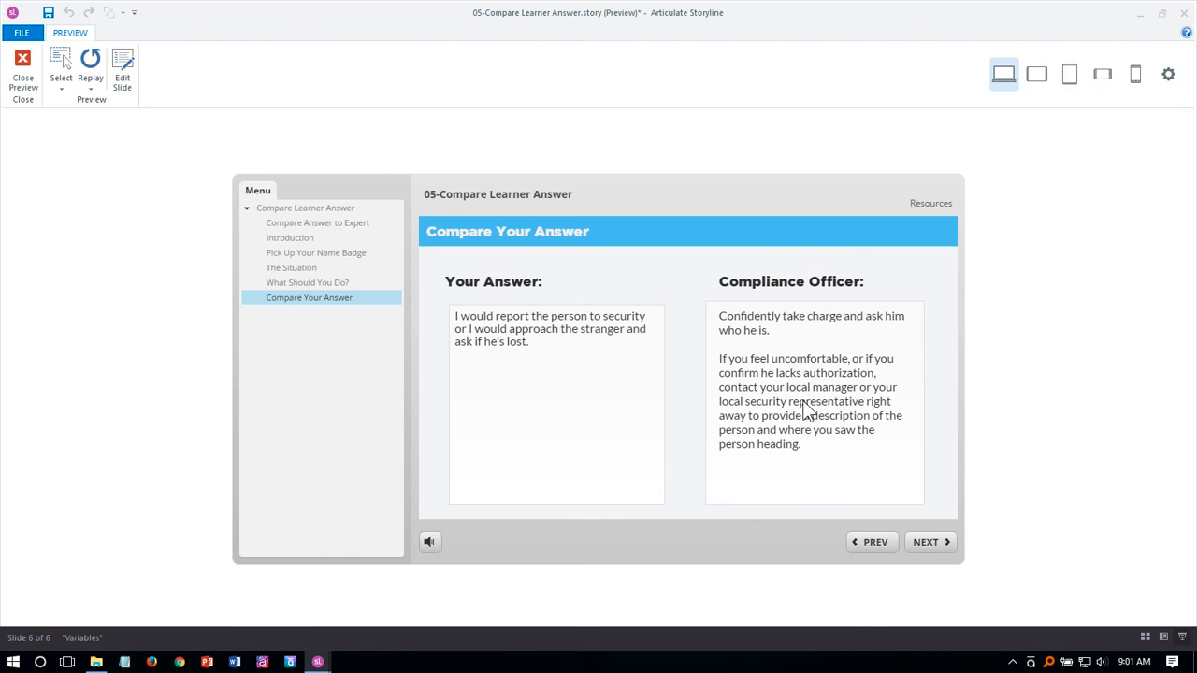
mouse_move(800, 415)
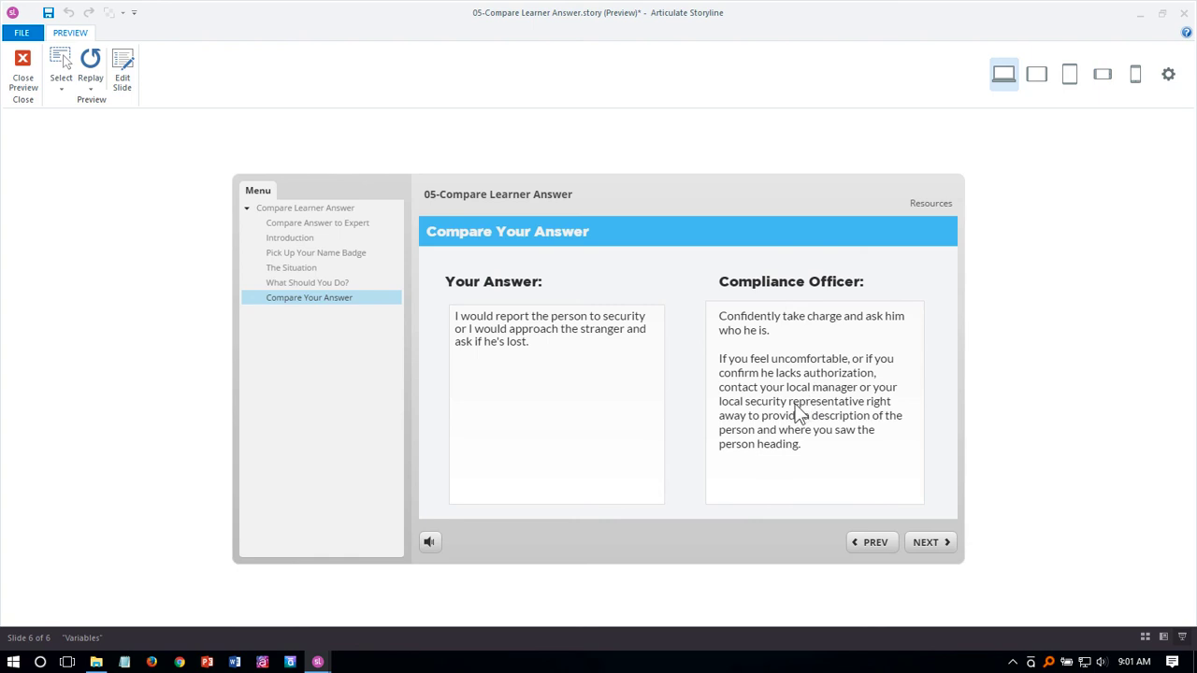
mouse_move(681, 513)
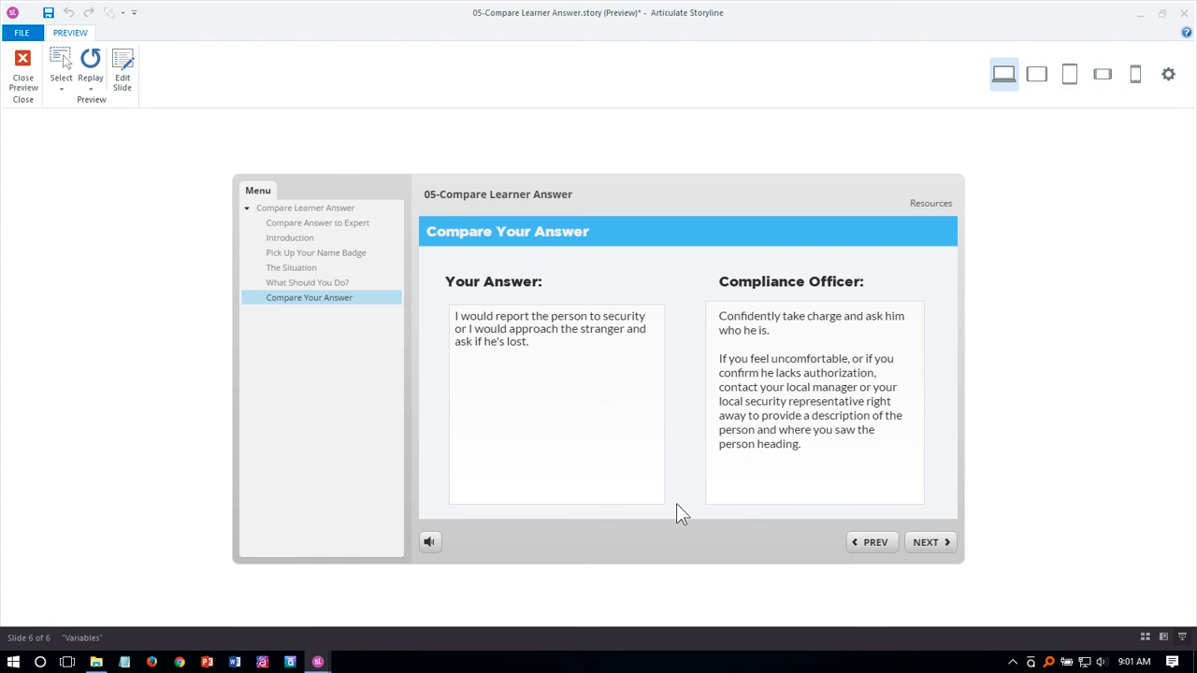
mouse_move(692, 516)
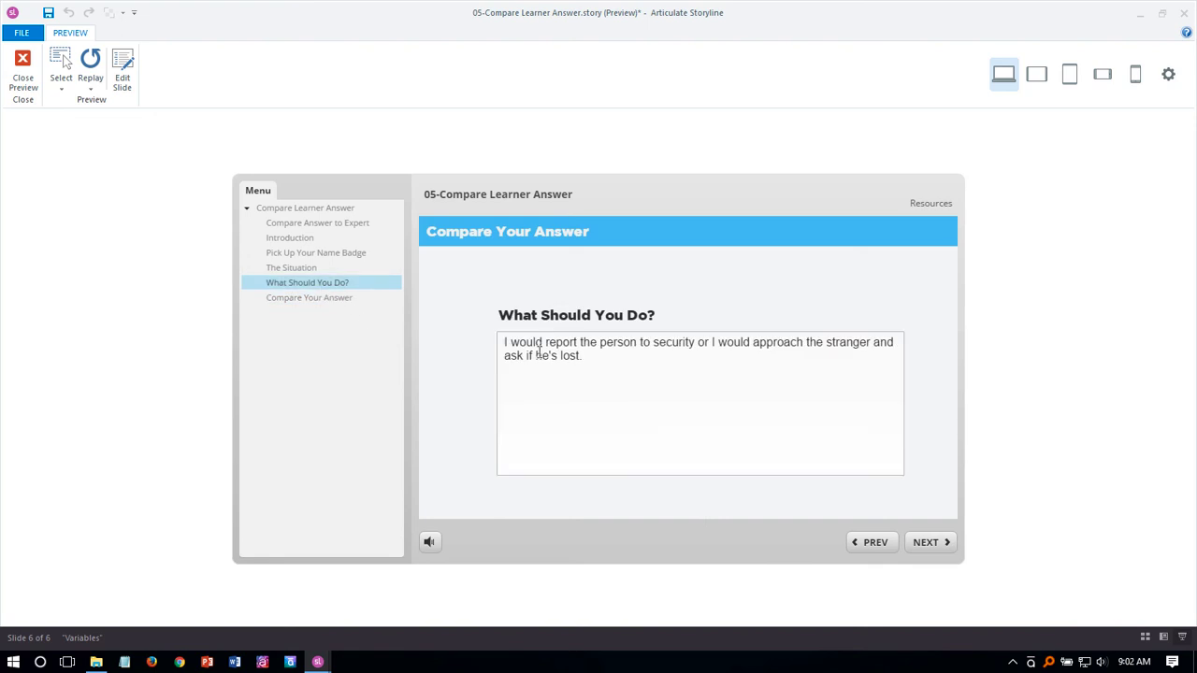
mouse_move(540, 367)
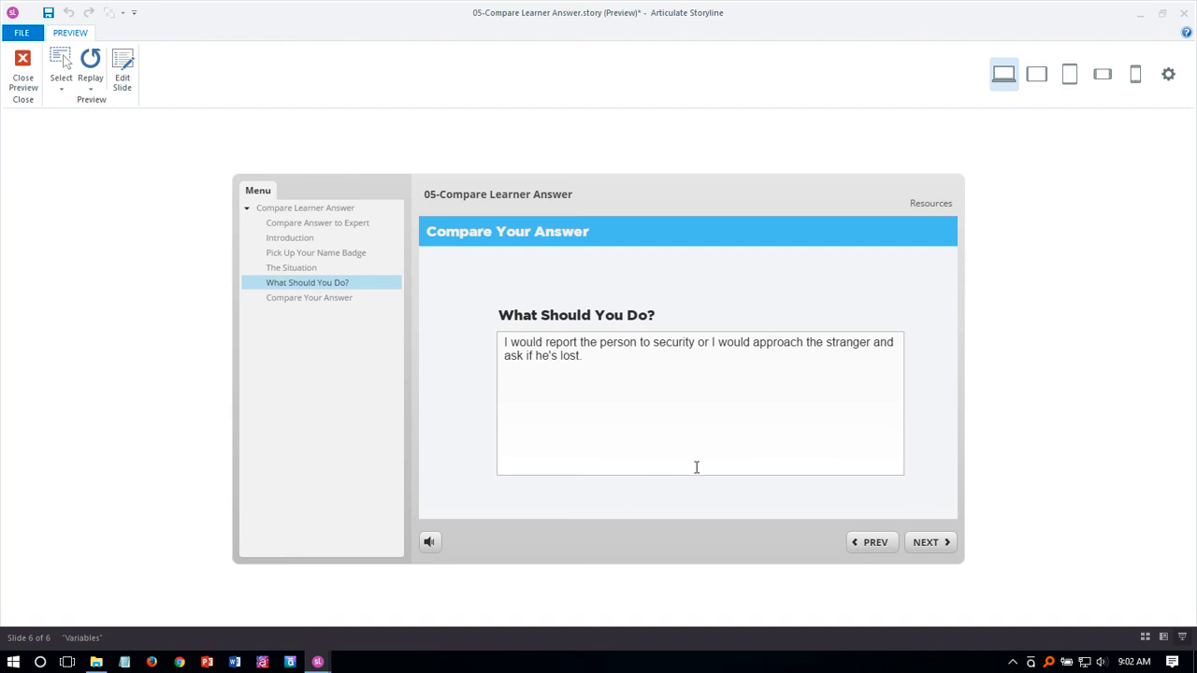
Step: Return to the Compare Your Answer slide showing the learner's answer beside the officer's
left_click(931, 542)
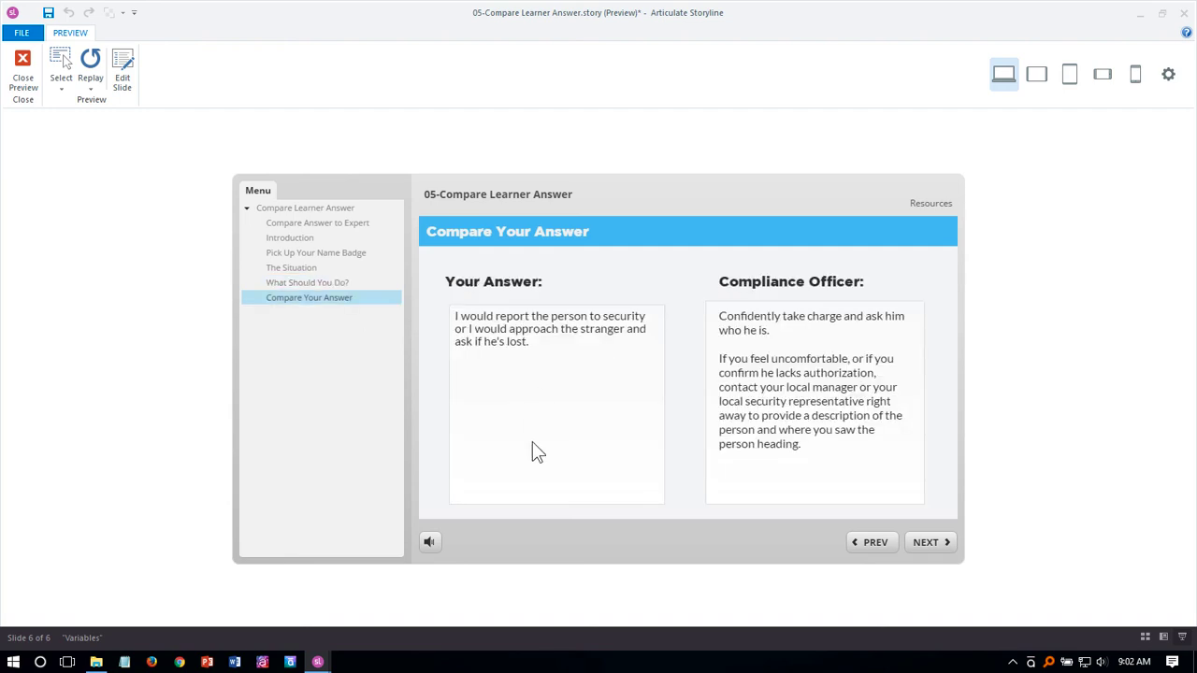
mouse_move(540, 400)
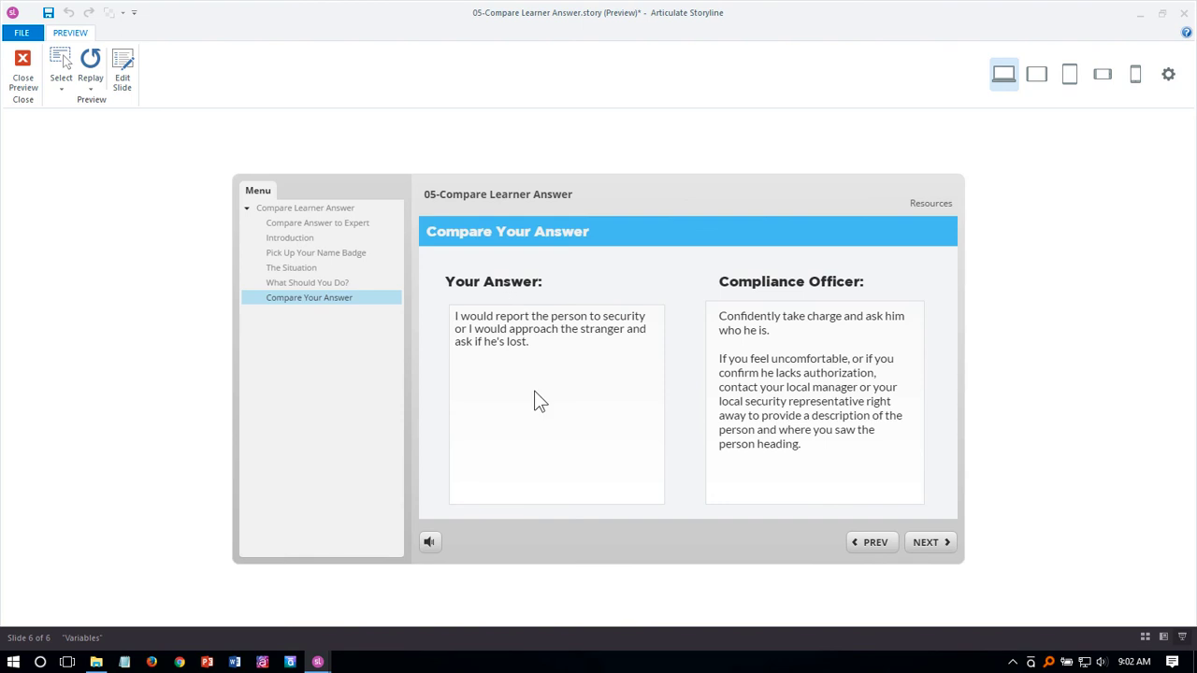
mouse_move(557, 292)
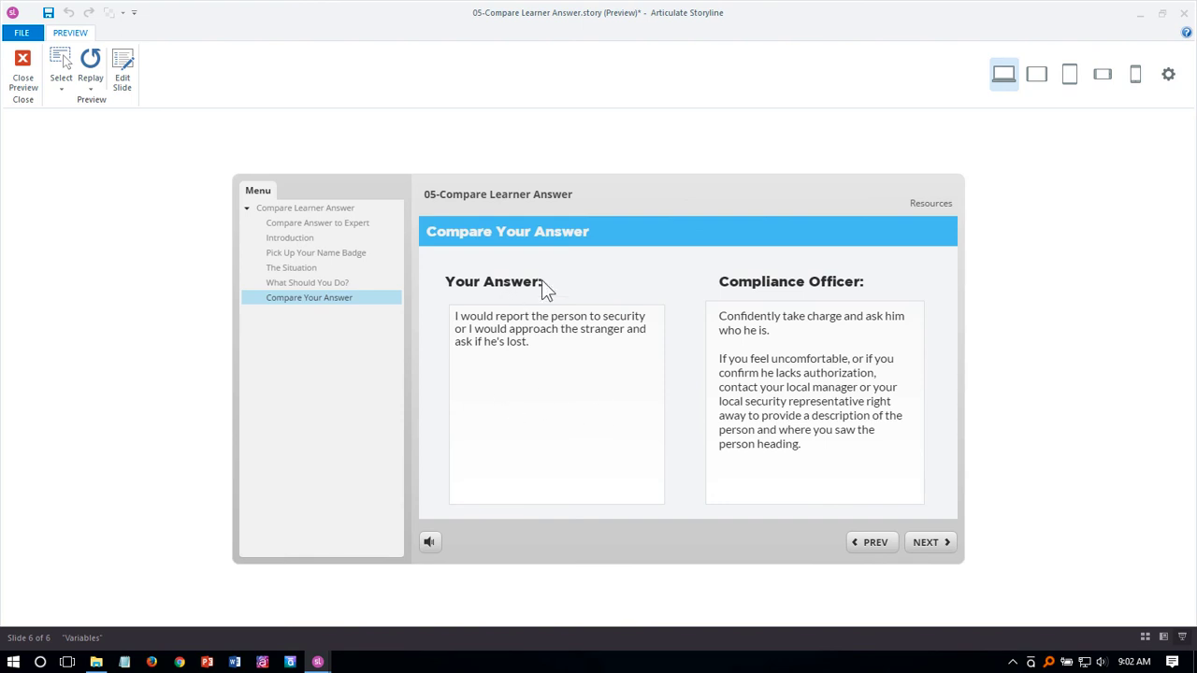
mouse_move(630, 292)
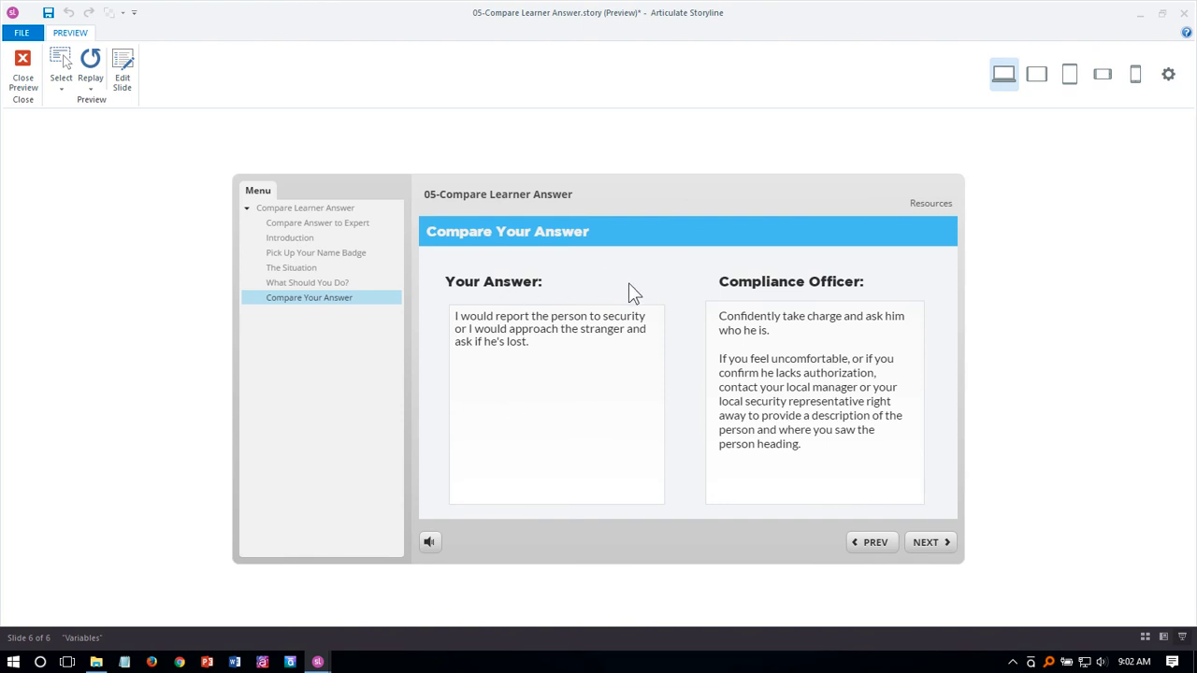